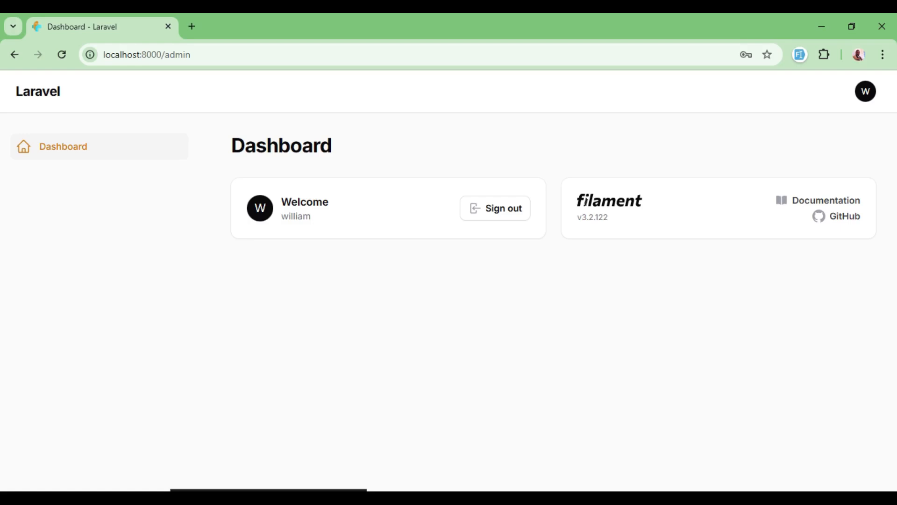
Show the admin account menu, which lists only the username, theme options and sign out.
{"action": "left_click", "coordinate": [866, 92]}
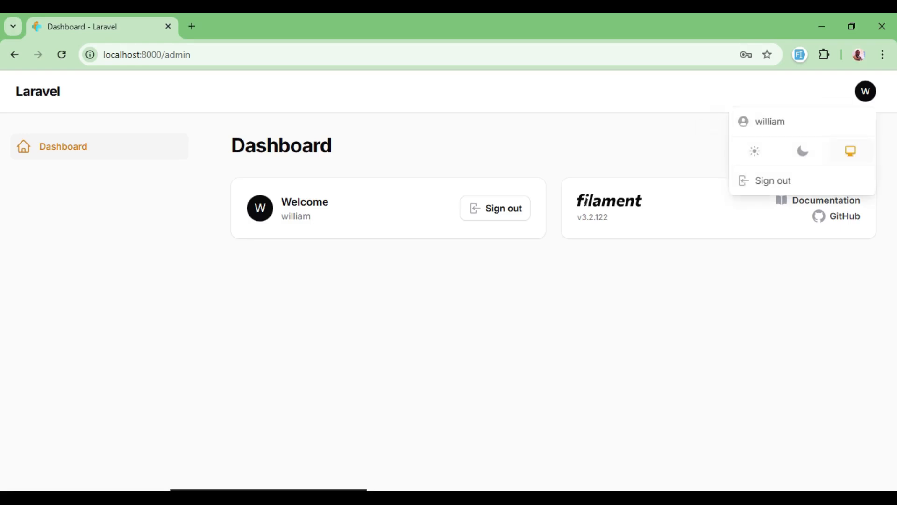
{"action": "double_click", "coordinate": [769, 121]}
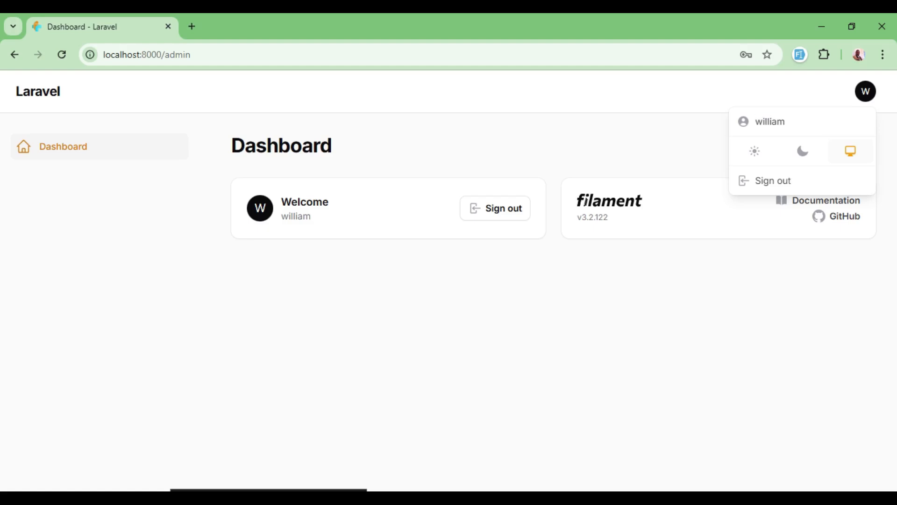
{"action": "double_click", "coordinate": [769, 121]}
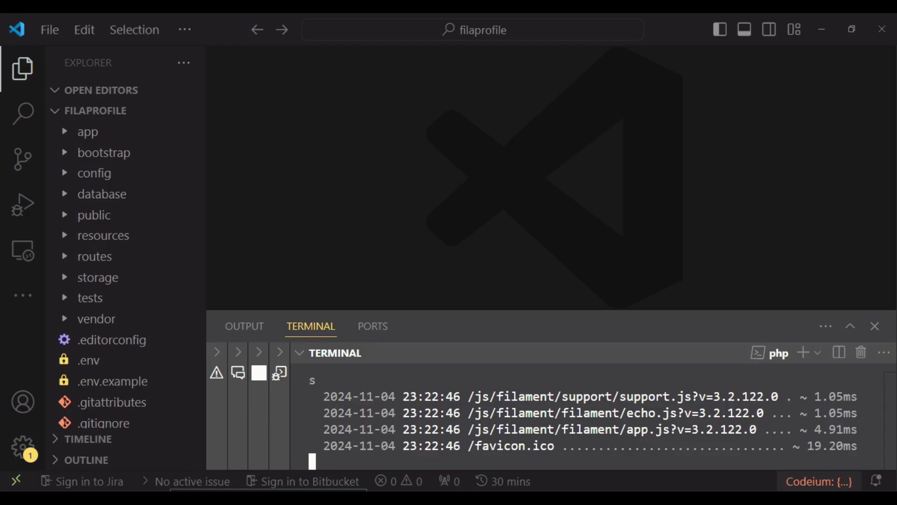
In AdminPanelProvider.php under app/Providers/Filament, add ->profile() to the panel chain.
{"action": "left_click", "coordinate": [88, 131]}
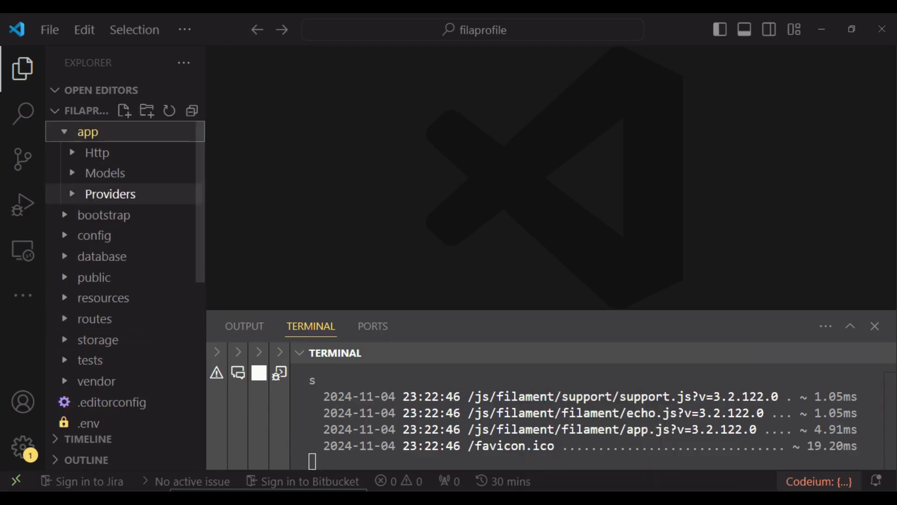
{"action": "left_click", "coordinate": [110, 194]}
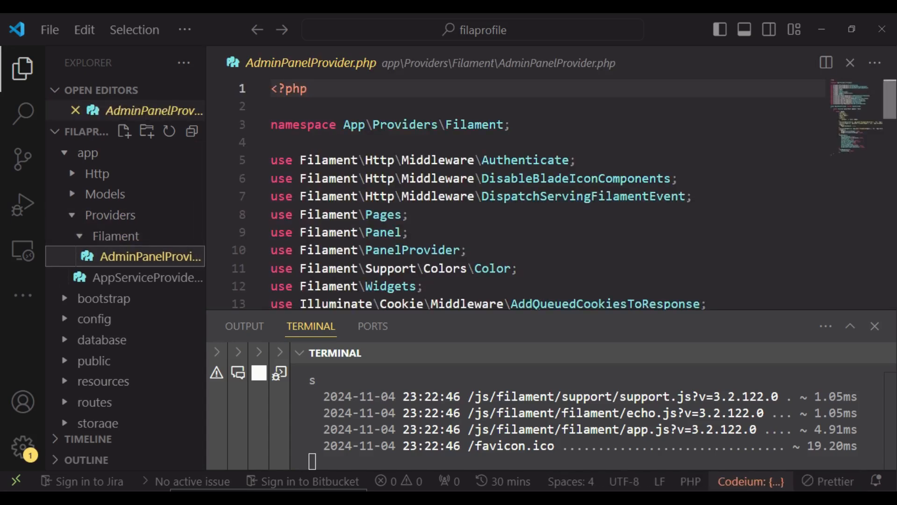
{"action": "type", "text": "p"}
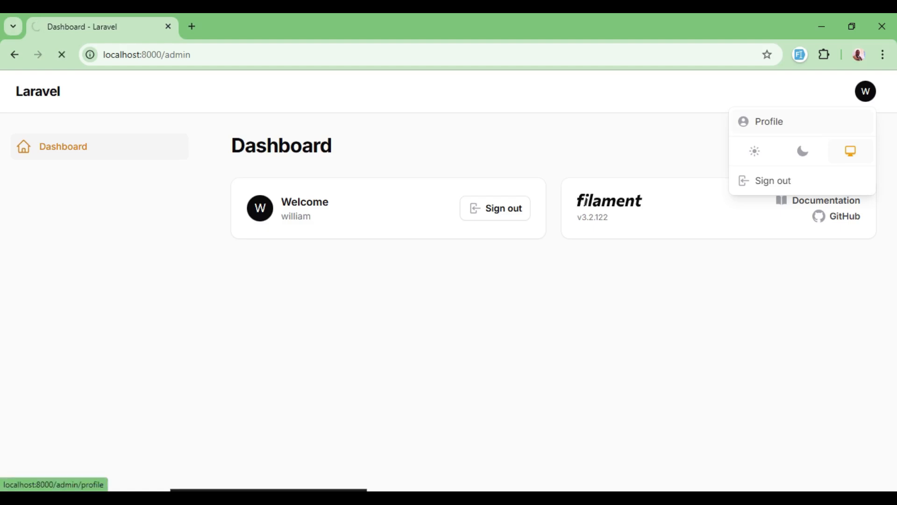
{"action": "left_click", "coordinate": [769, 121]}
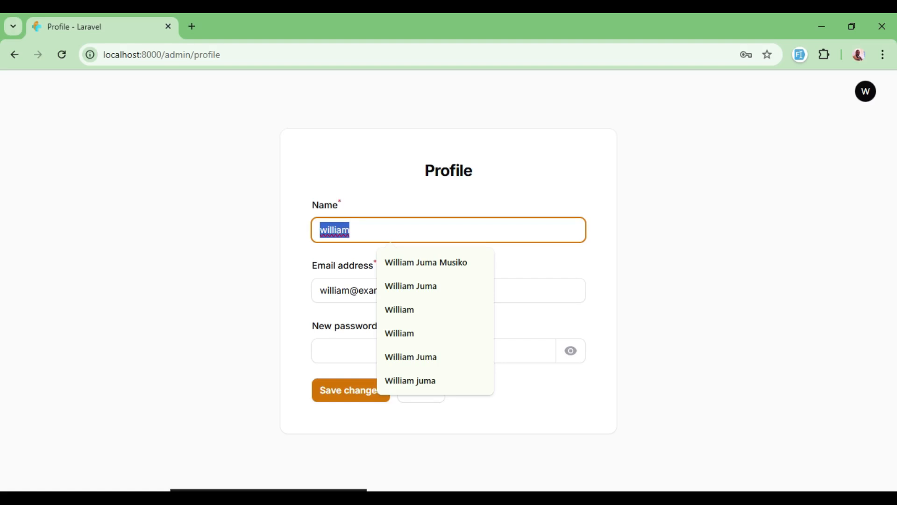
{"action": "left_click", "coordinate": [411, 286]}
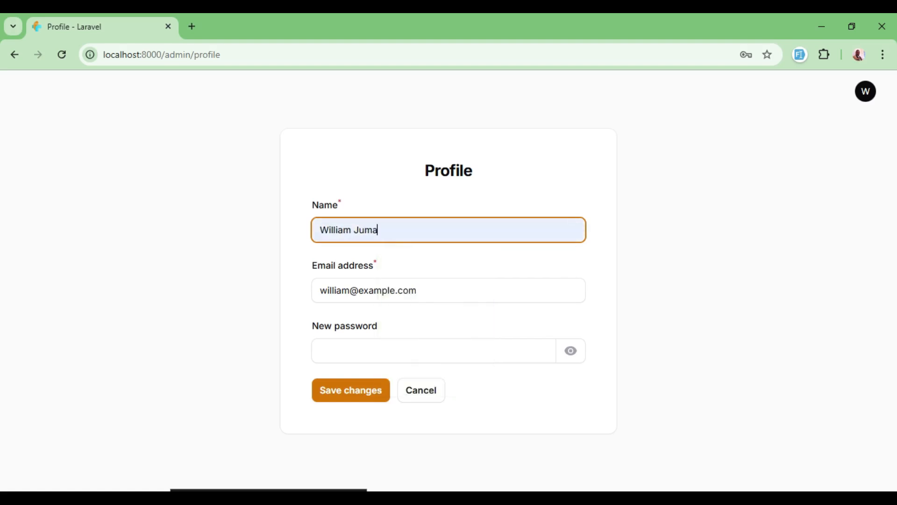
{"action": "left_click", "coordinate": [350, 390]}
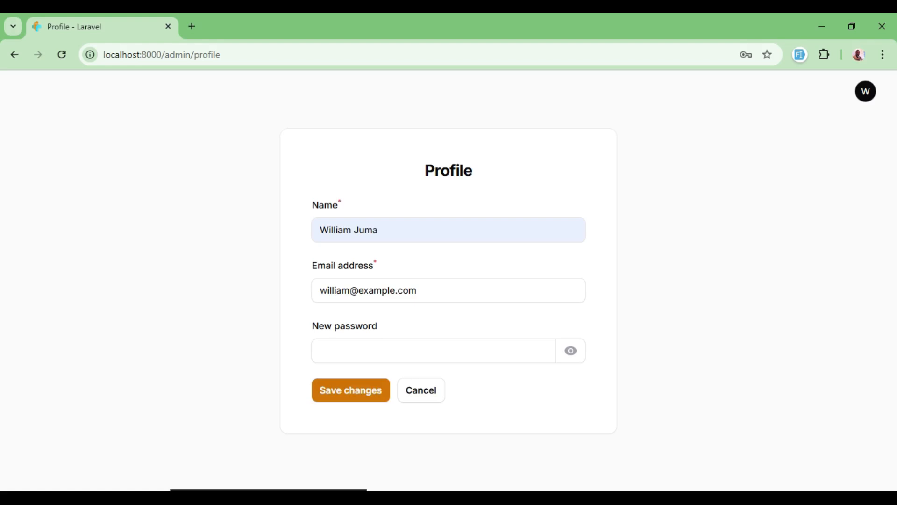
{"action": "left_click", "coordinate": [350, 390]}
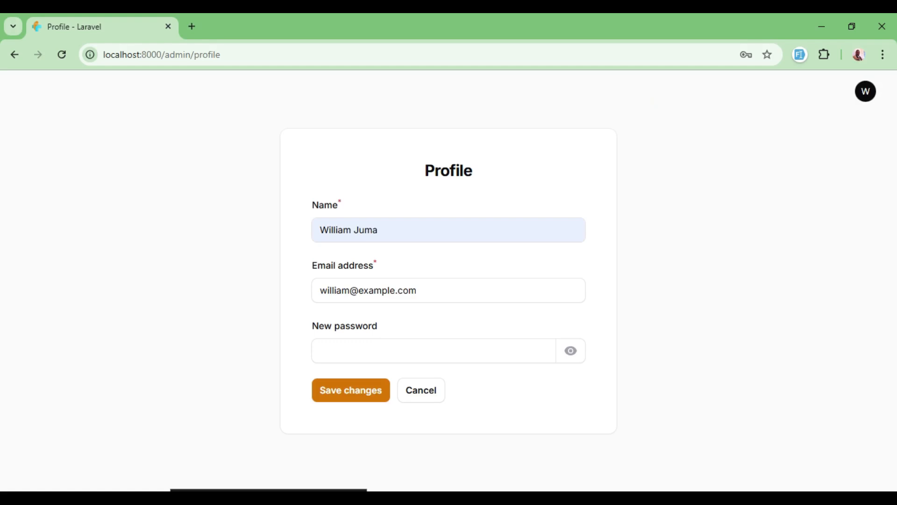
{"action": "left_click", "coordinate": [865, 91]}
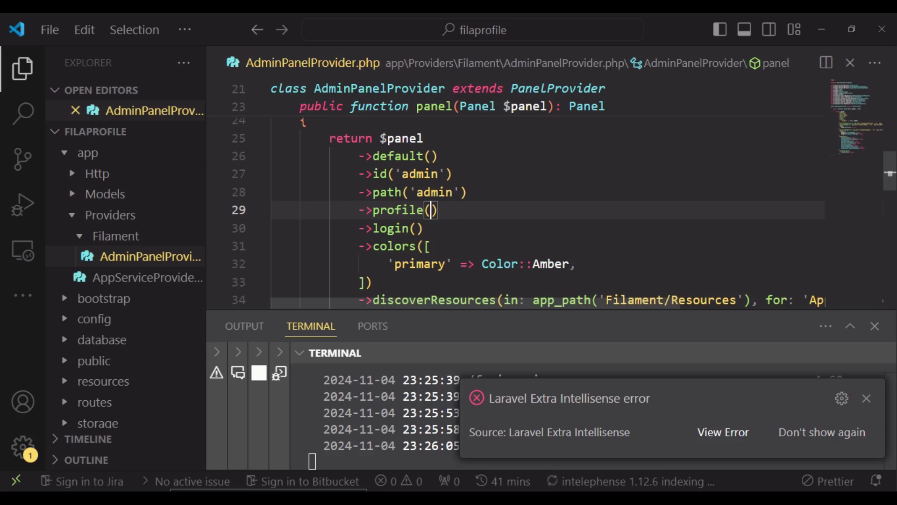
Start a new PowerShell terminal in the filaprofile project folder.
{"action": "left_click", "coordinate": [865, 399]}
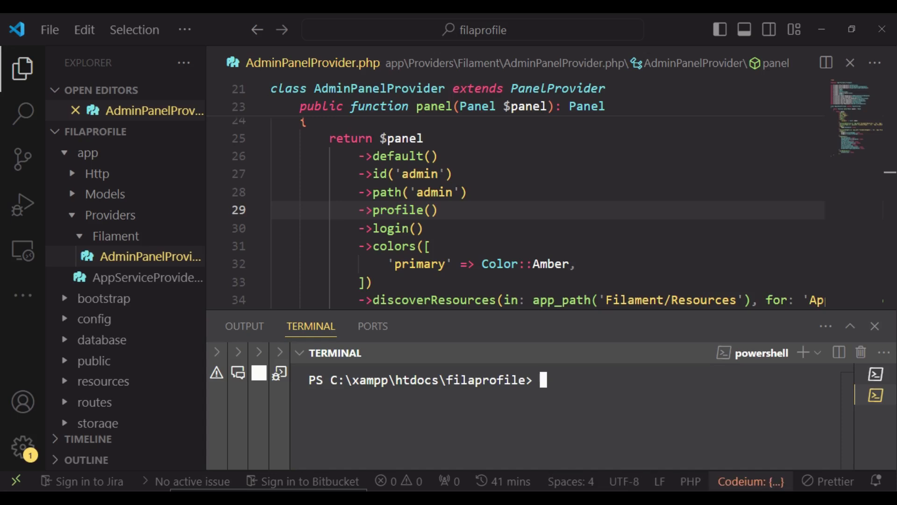
Run php artisan make:filament-resource UserResource to generate UserResource.php.
{"action": "type", "text": "php a"}
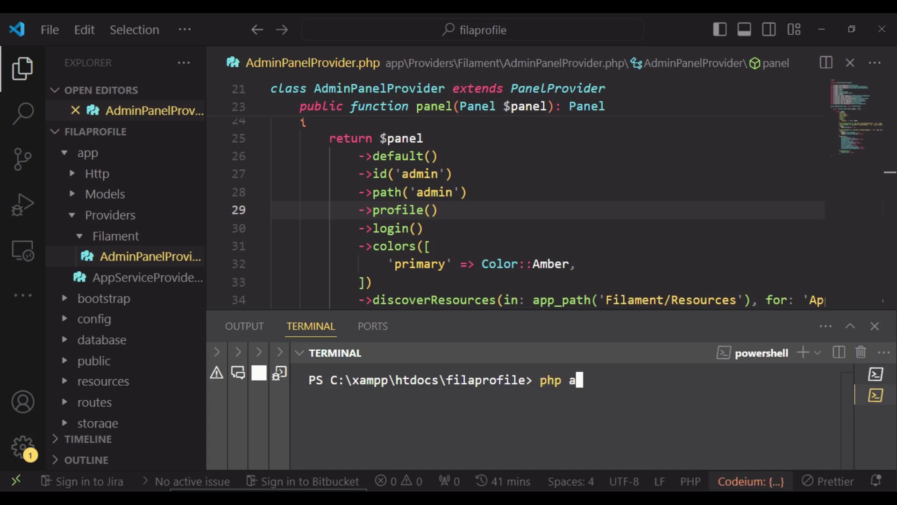
{"action": "type", "text": "rtisan ma"}
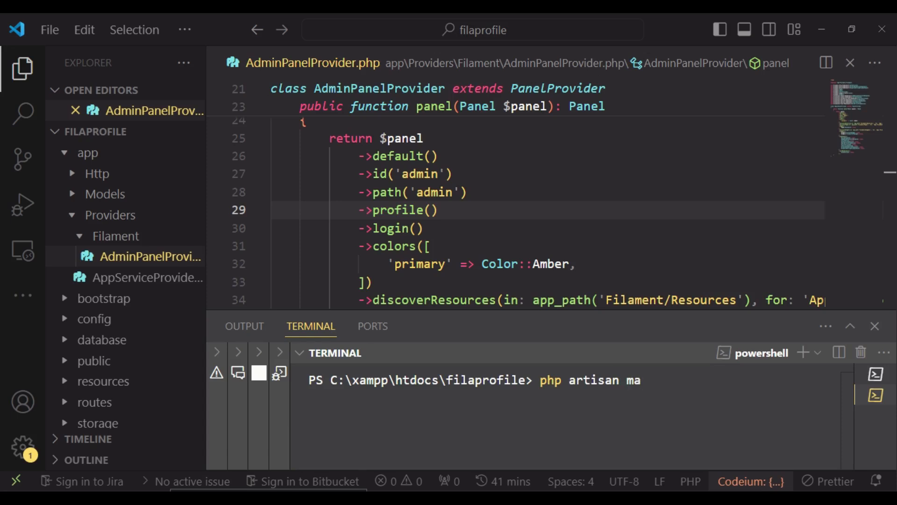
{"action": "type", "text": "ke:fil"}
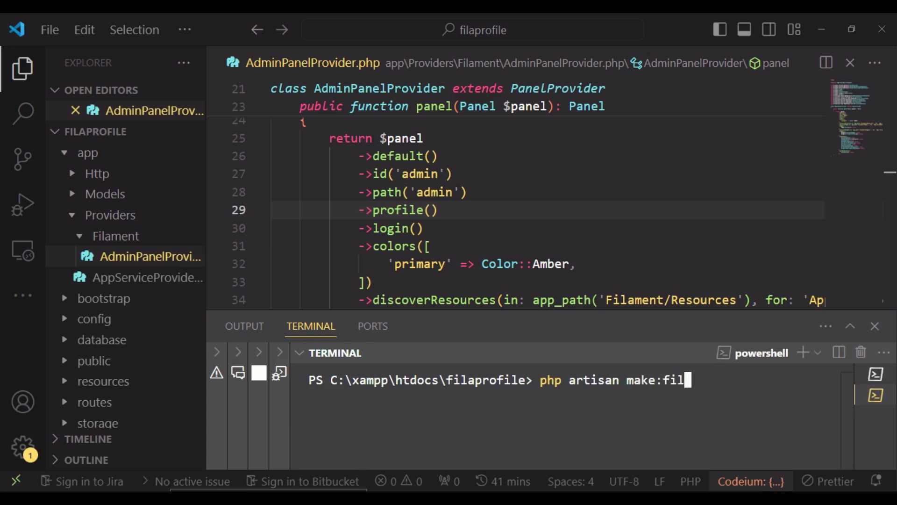
{"action": "type", "text": "ament-res"}
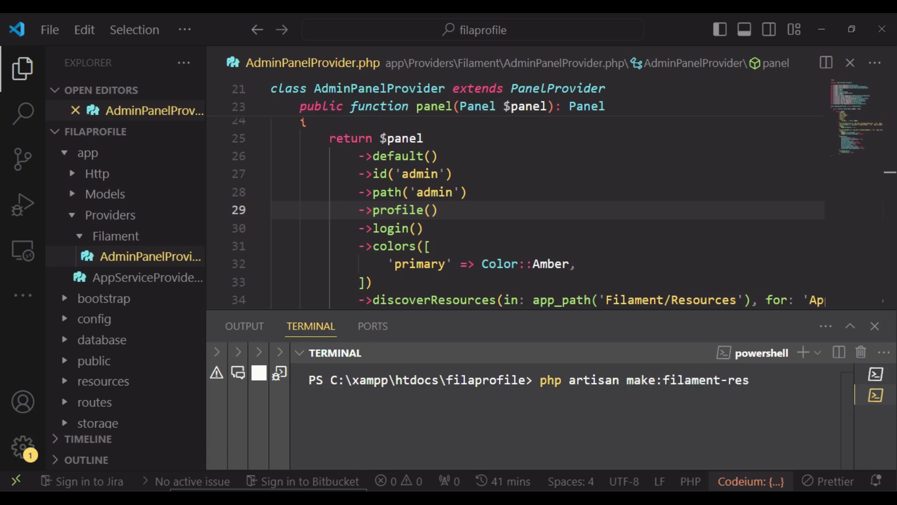
{"action": "type", "text": "ource"}
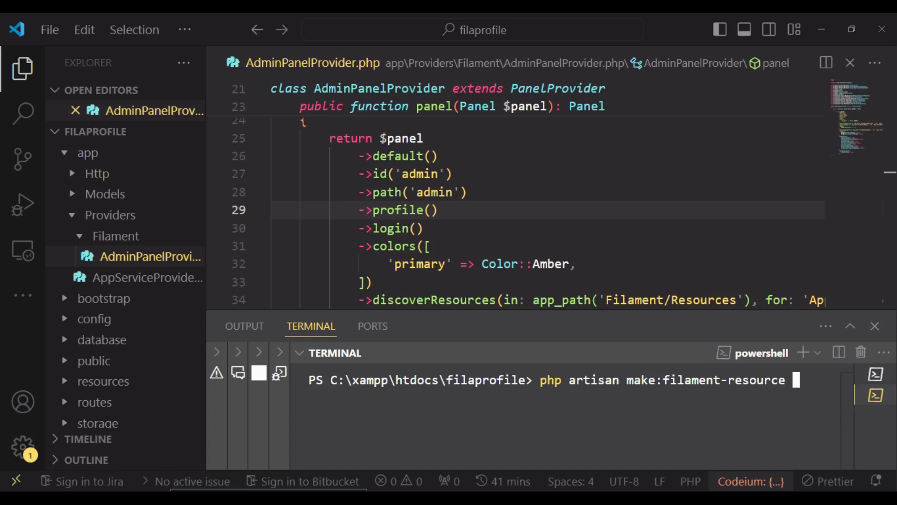
{"action": "type", "text": "User"}
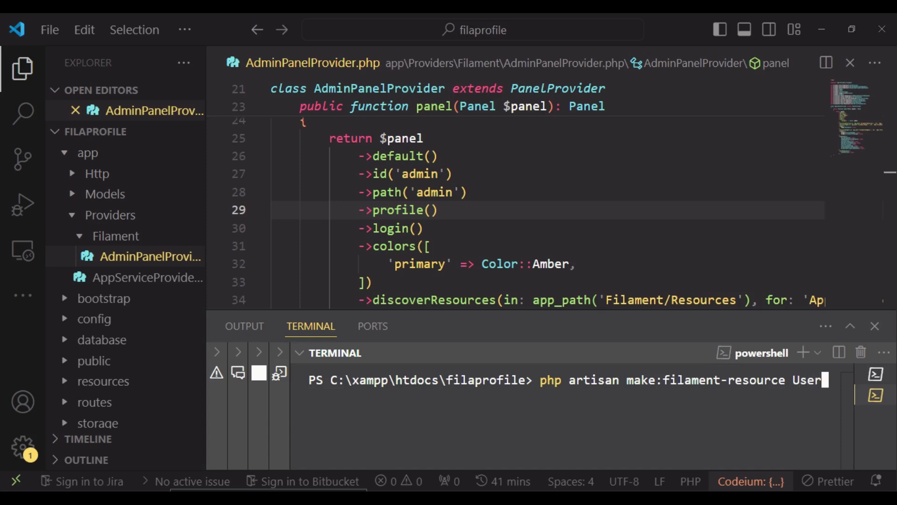
{"action": "type", "text": "Resource"}
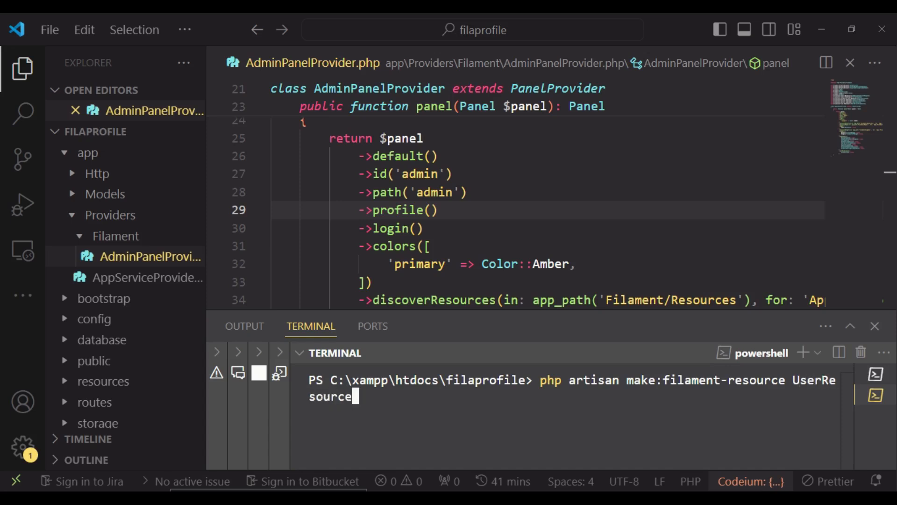
{"action": "key", "text": "Return"}
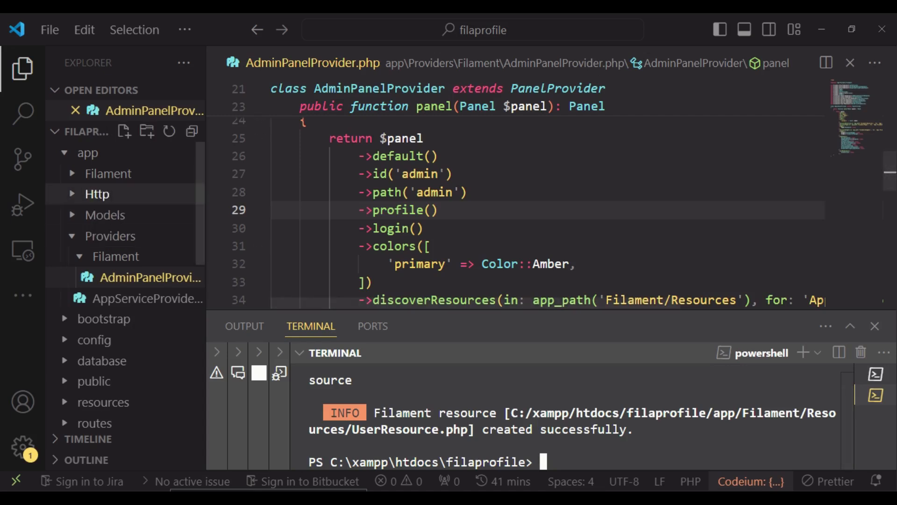
Create Pages/Auth folders under app/Filament and a new EditProfile.php file inside.
{"action": "left_click", "coordinate": [108, 174]}
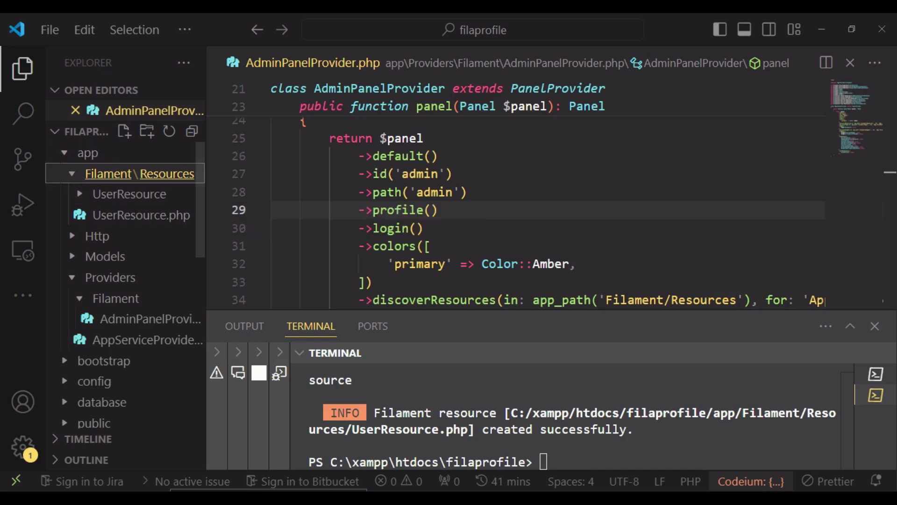
{"action": "mouse_move", "coordinate": [140, 174]}
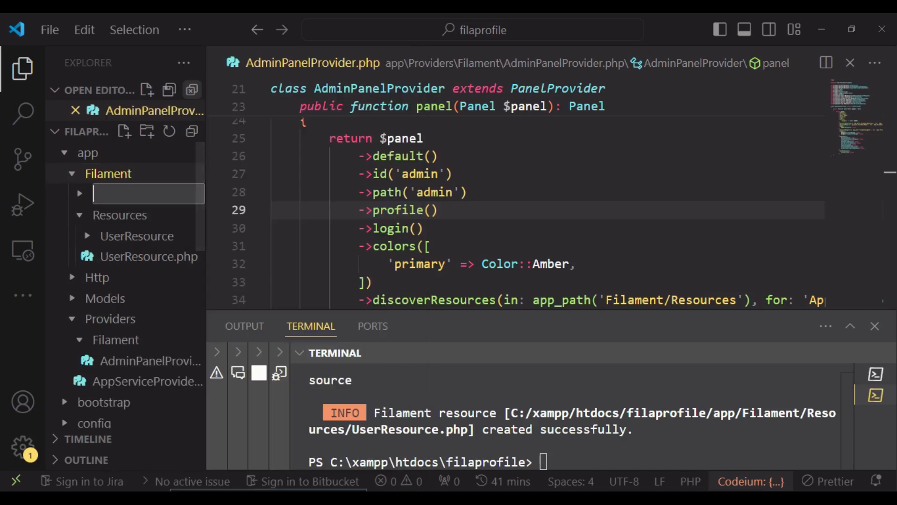
{"action": "type", "text": "Pages"}
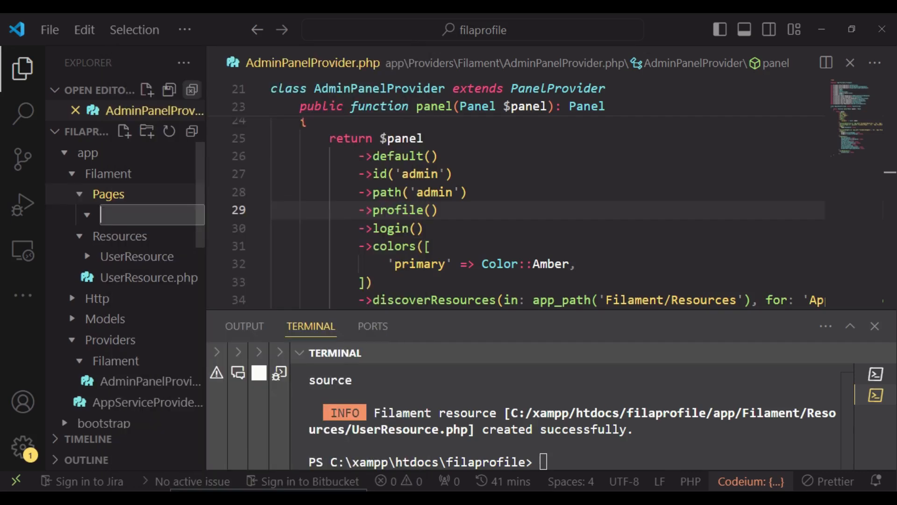
{"action": "type", "text": "Auth"}
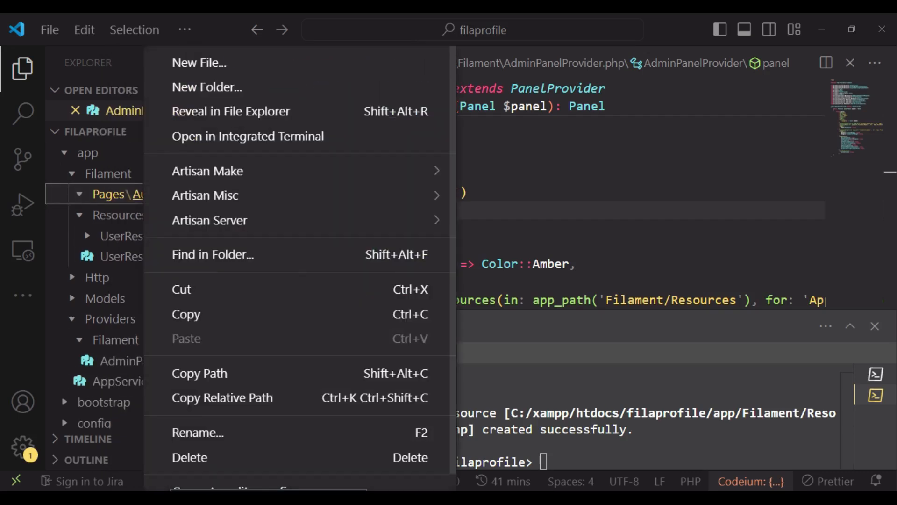
{"action": "left_click", "coordinate": [199, 63]}
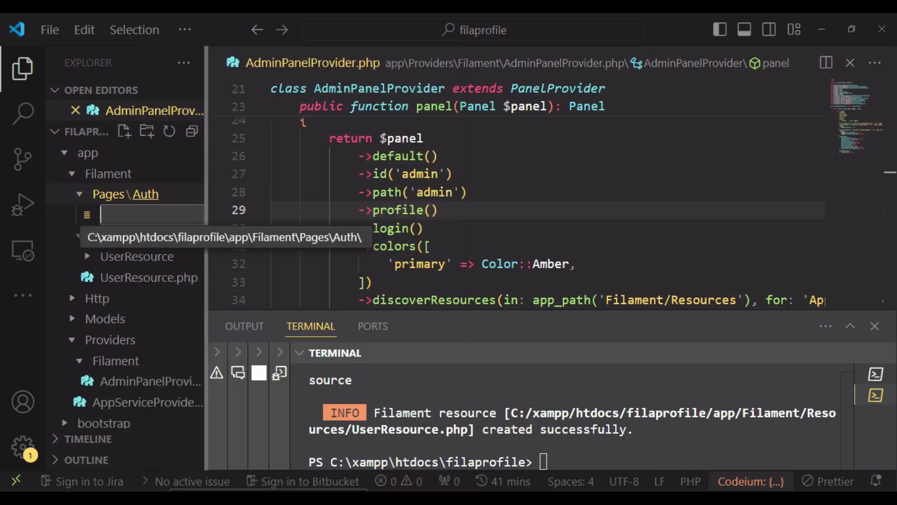
{"action": "type", "text": "EditProfile.php"}
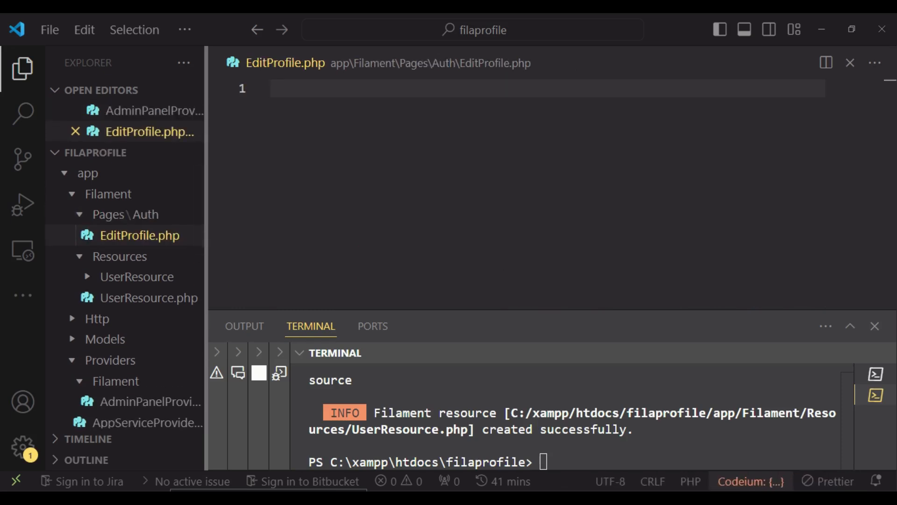
Write the PHP opener and the App\Filament\Pages\Auth namespace declaration.
{"action": "type", "text": "<?php"}
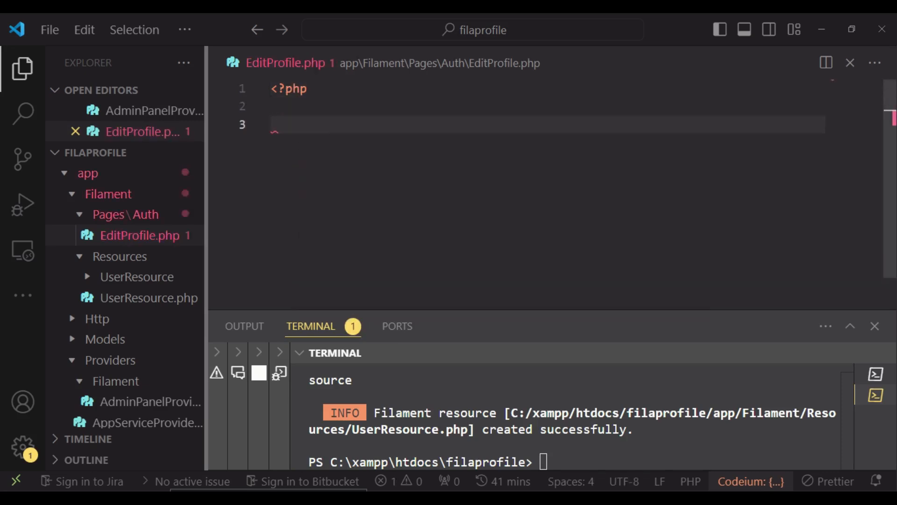
{"action": "type", "text": "namespace"}
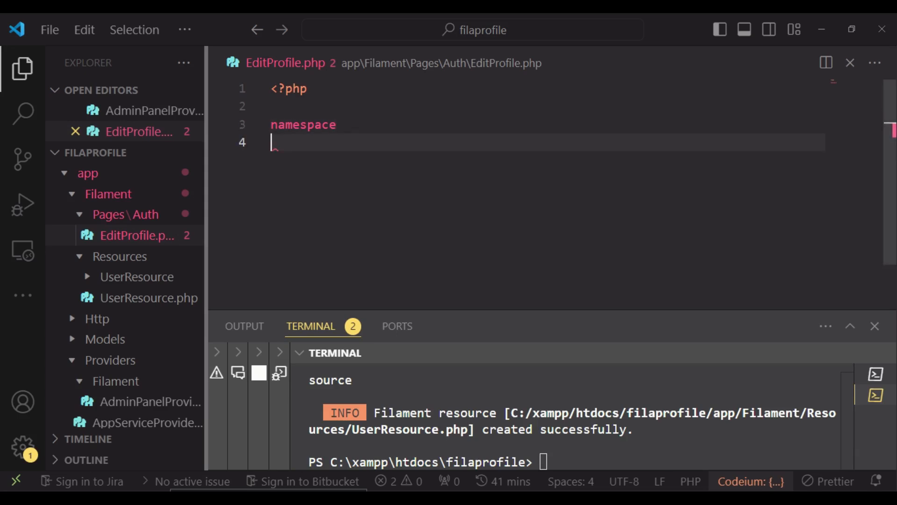
{"action": "type", "text": "App\\"}
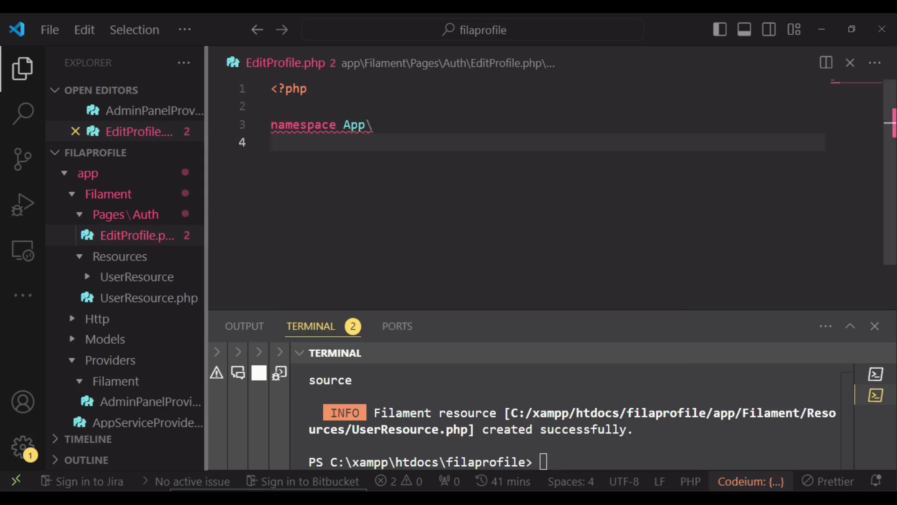
{"action": "key", "text": "Backspace"}
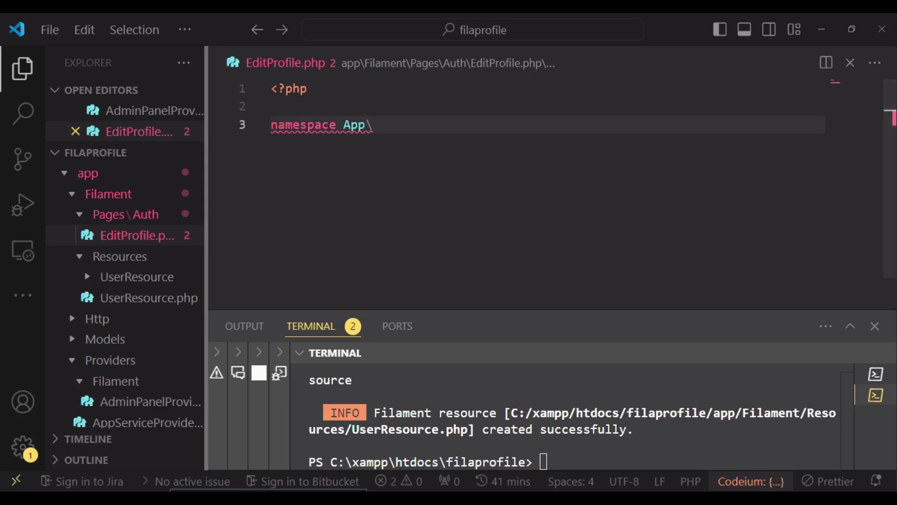
{"action": "type", "text": "Filament\\Pages\\"}
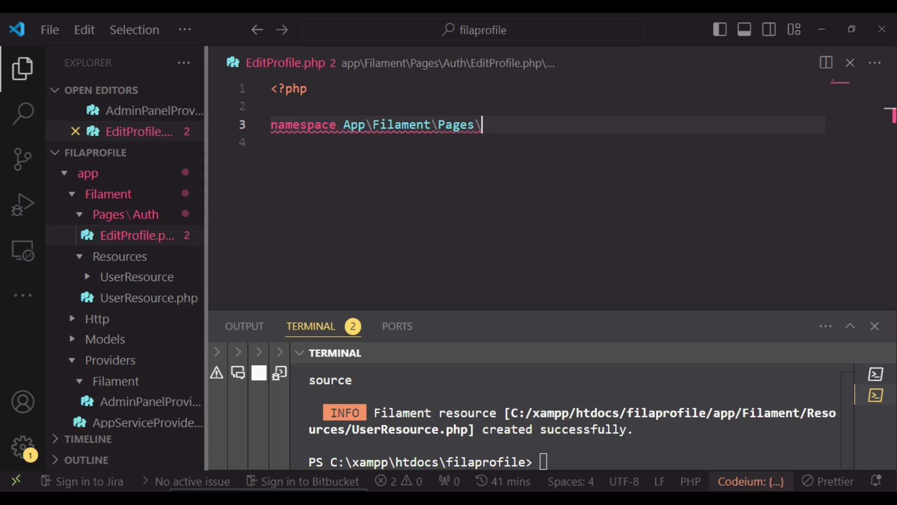
{"action": "type", "text": "E"}
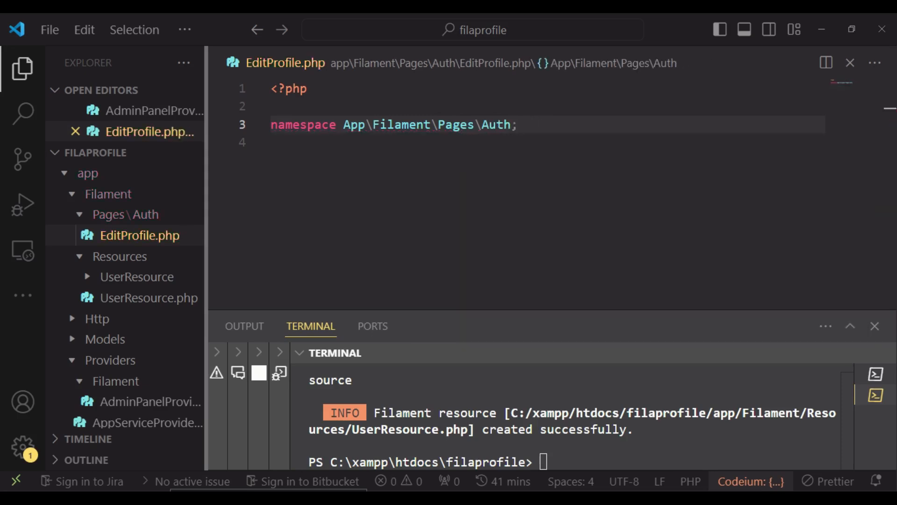
{"action": "key", "text": "Enter"}
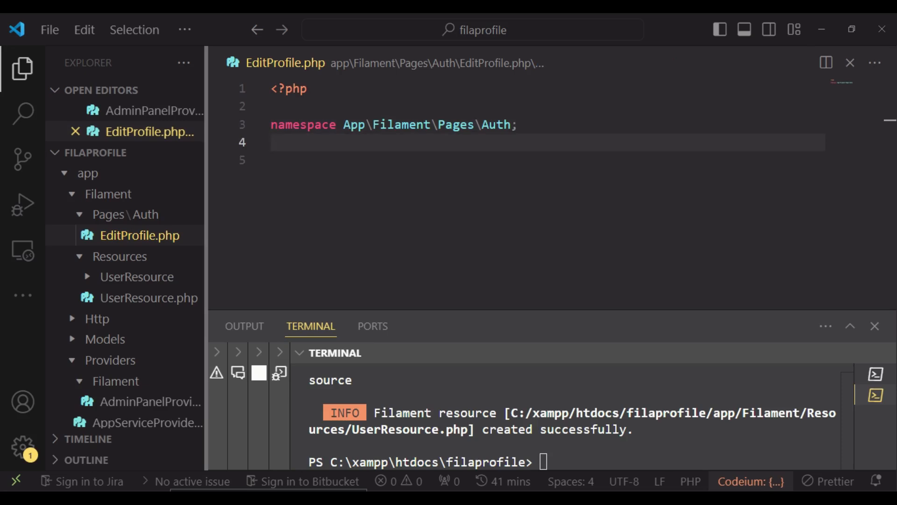
Declare class EditProfile extends BaseEditProfile, importing Filament\Pages\Auth\EditProfile as BaseEditProfile.
{"action": "type", "text": "class"}
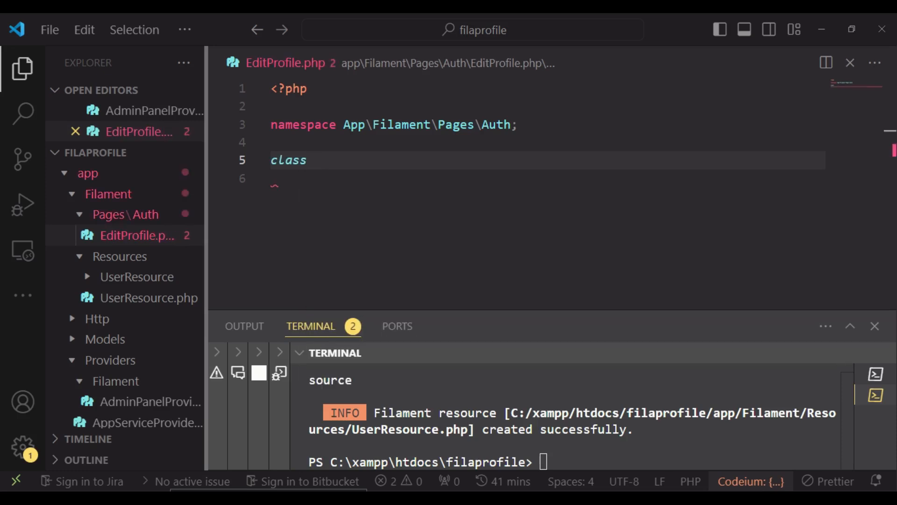
{"action": "type", "text": "EditProfil"}
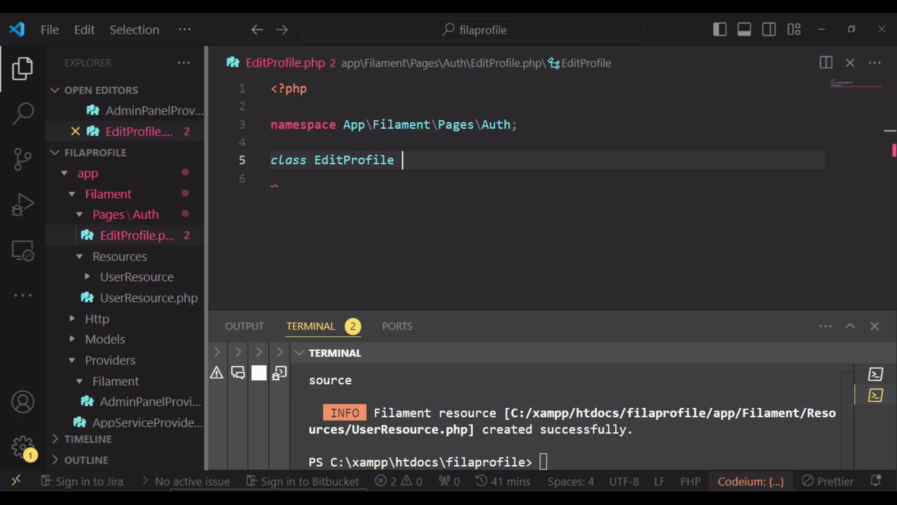
{"action": "type", "text": "extends"}
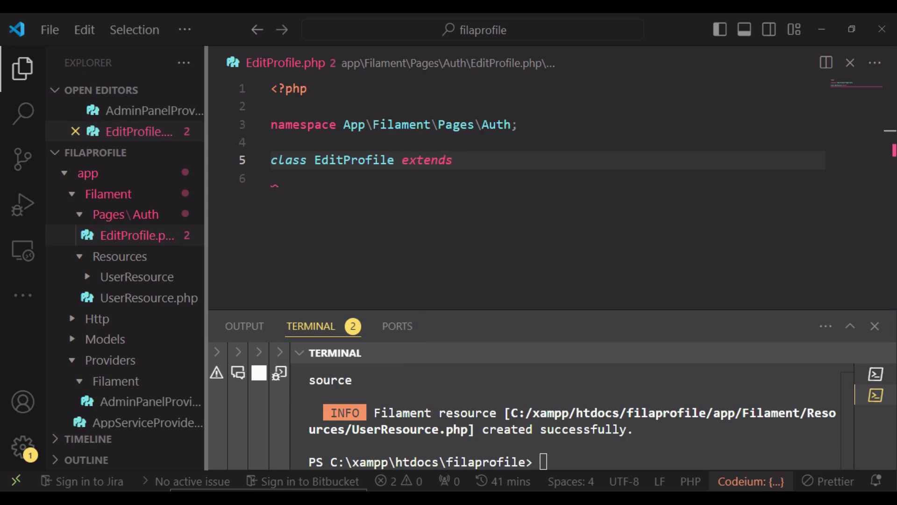
{"action": "type", "text": "BaseEditProfile"}
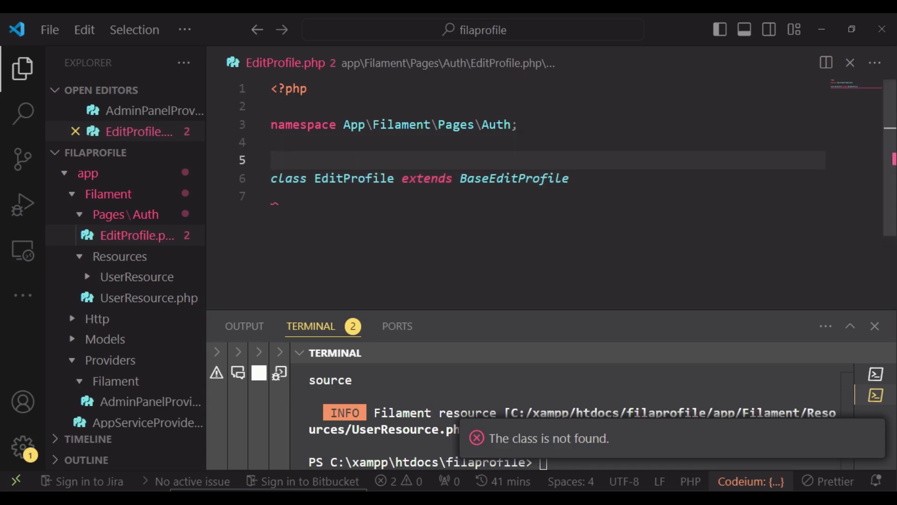
{"action": "type", "text": "use F"}
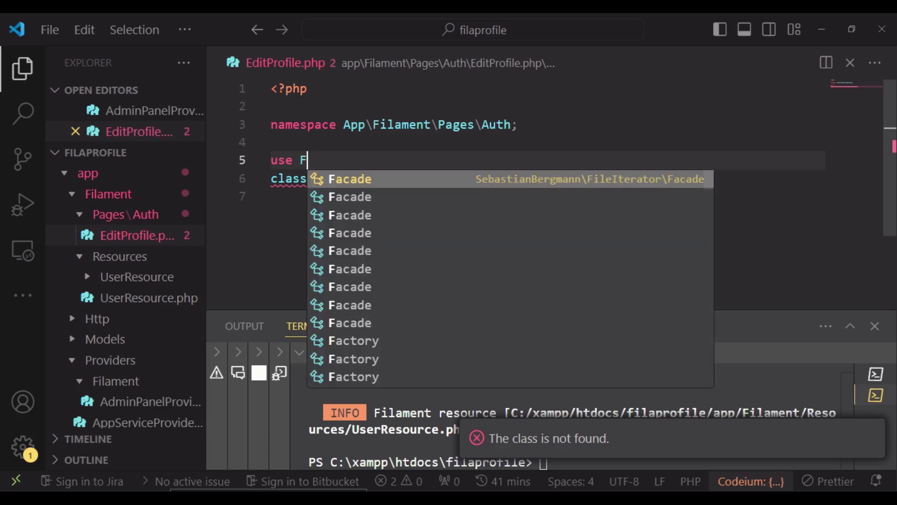
{"action": "type", "text": "ilament\\Pages"}
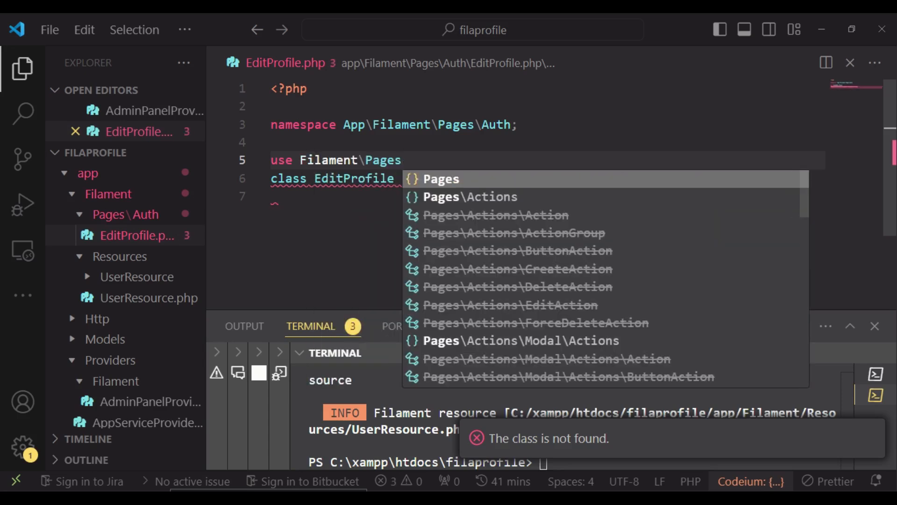
{"action": "type", "text": "\\Auth\\EditProfile as"}
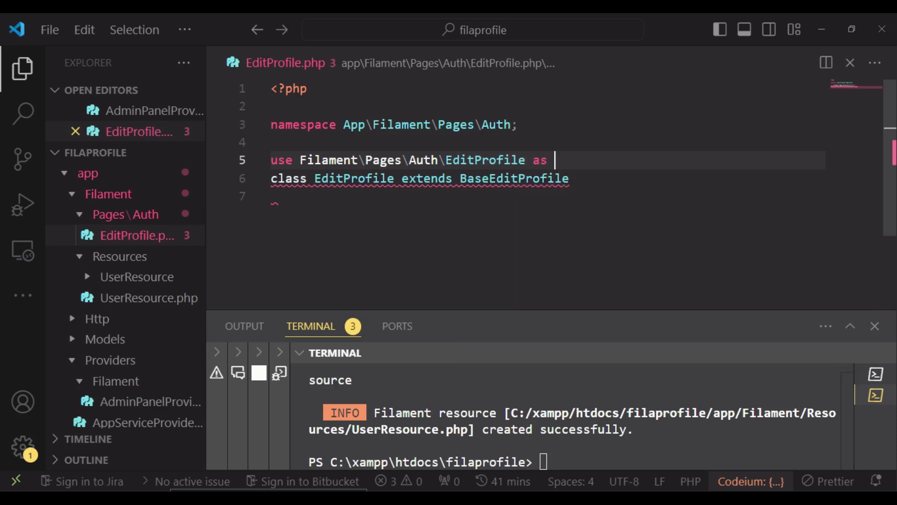
{"action": "type", "text": "ba"}
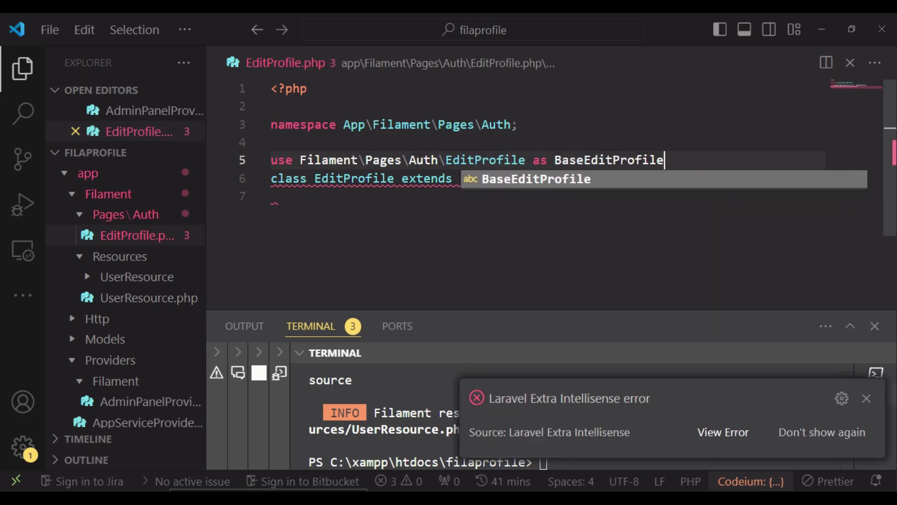
{"action": "type", "text": ";"}
{"action": "key", "text": "Enter"}
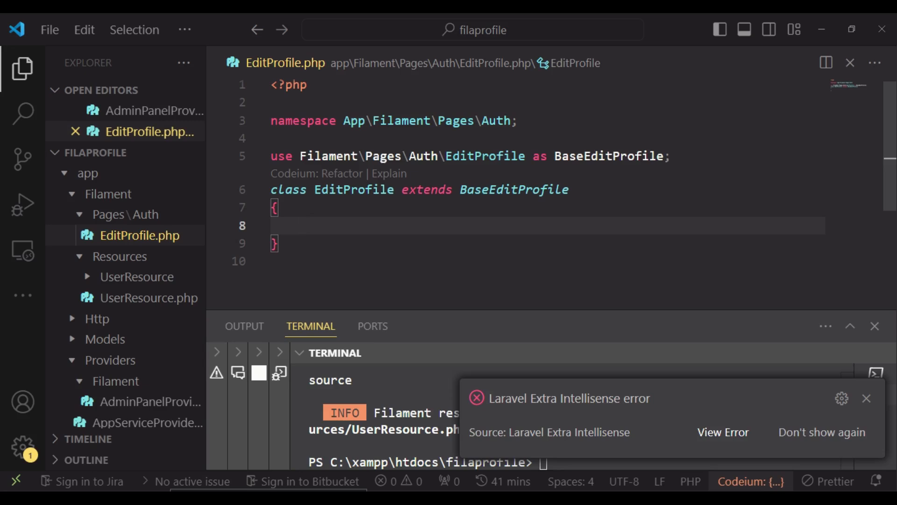
Add public function form(Form $form): Form returning $form->schema([]), importing Filament\Forms\Form.
{"action": "type", "text": "publ"}
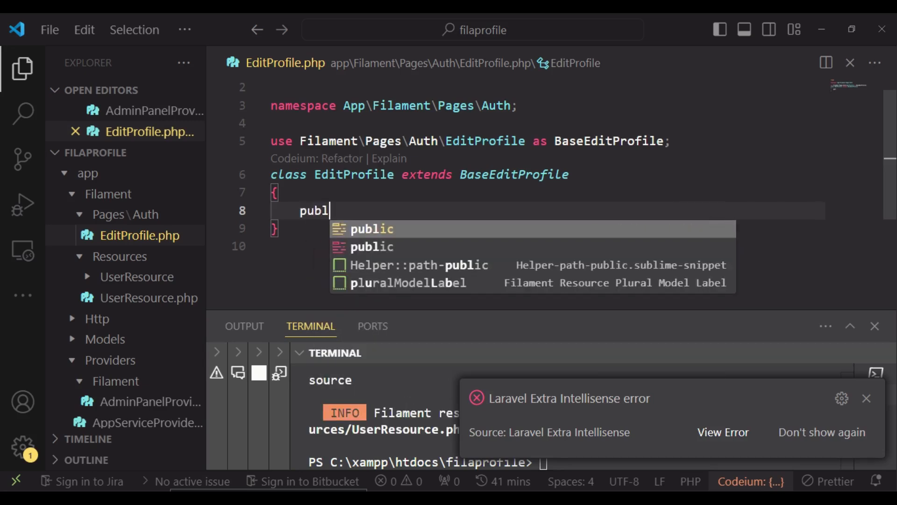
{"action": "type", "text": "funct"}
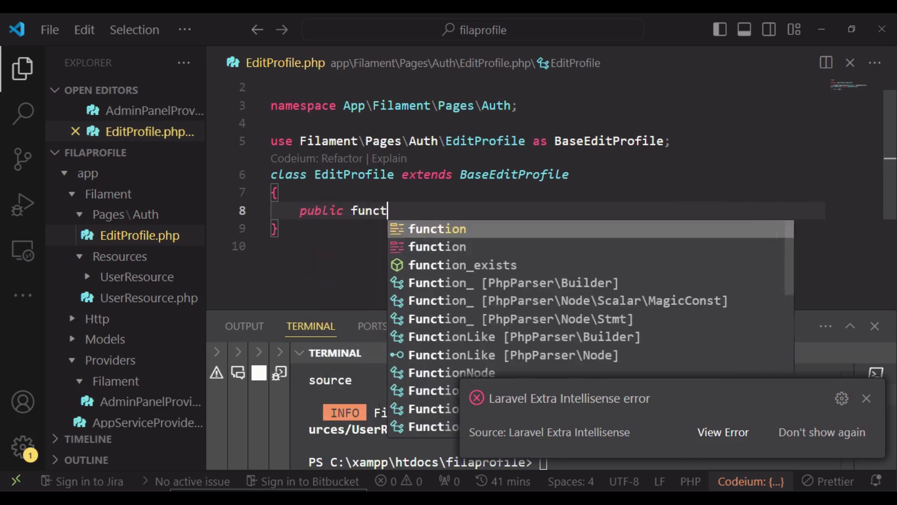
{"action": "type", "text": "ion form(G"}
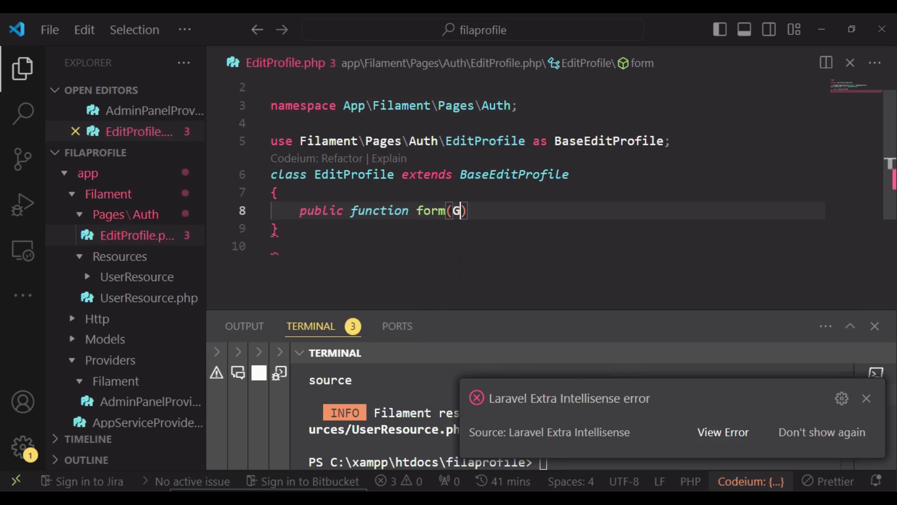
{"action": "type", "text": "Form $"}
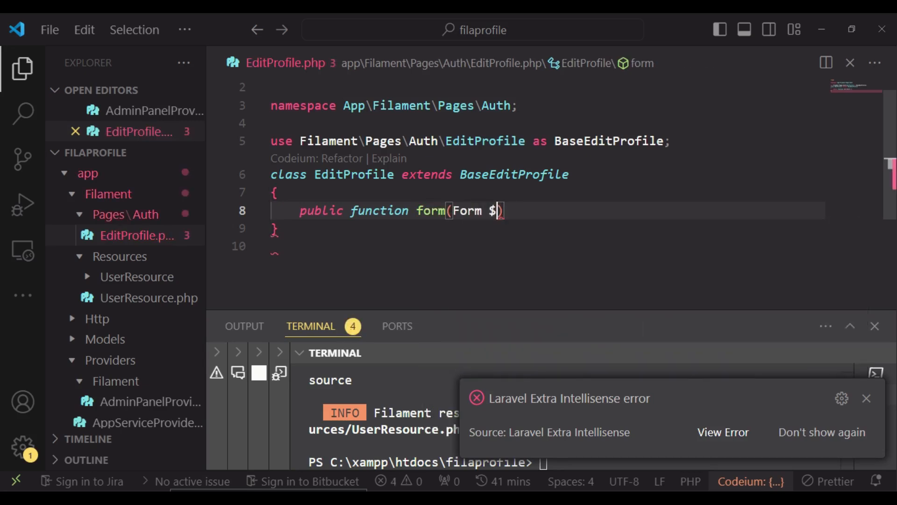
{"action": "type", "text": "form)"}
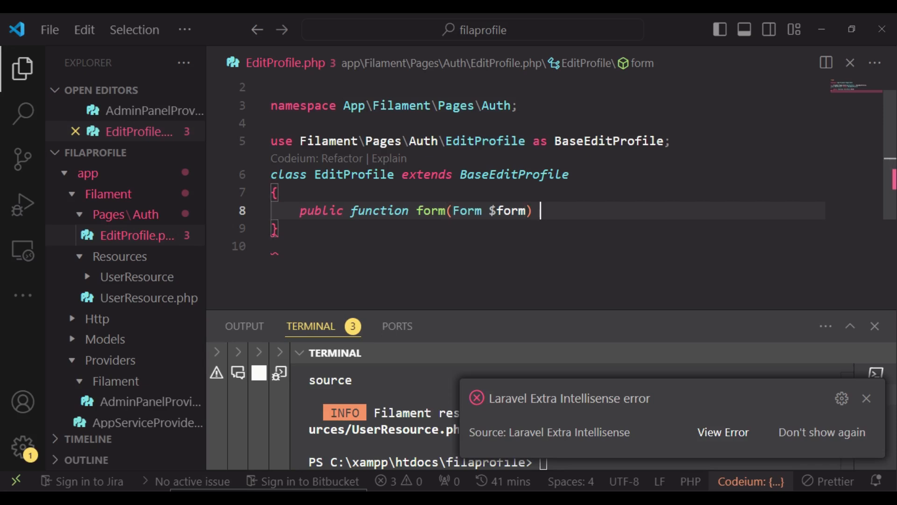
{"action": "type", "text": ":Form"}
{"action": "type", "text": "return $form"}
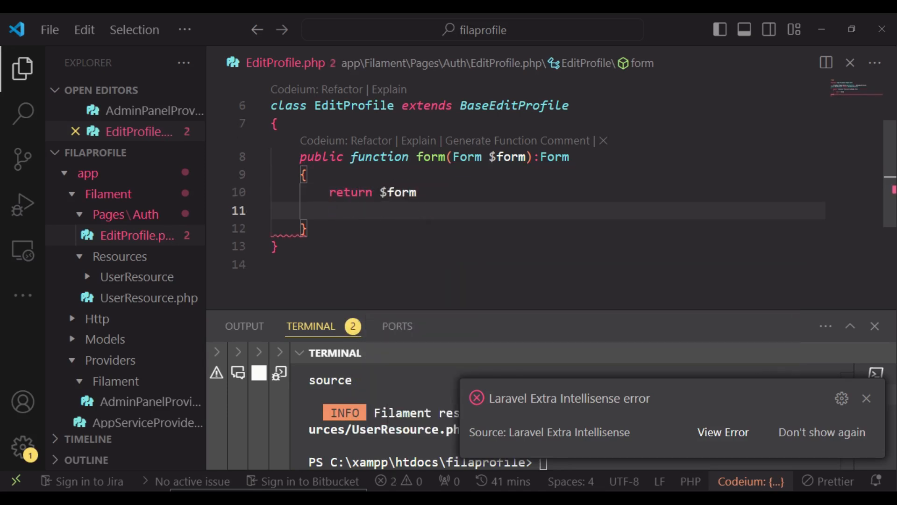
{"action": "type", "text": "->schema(["}
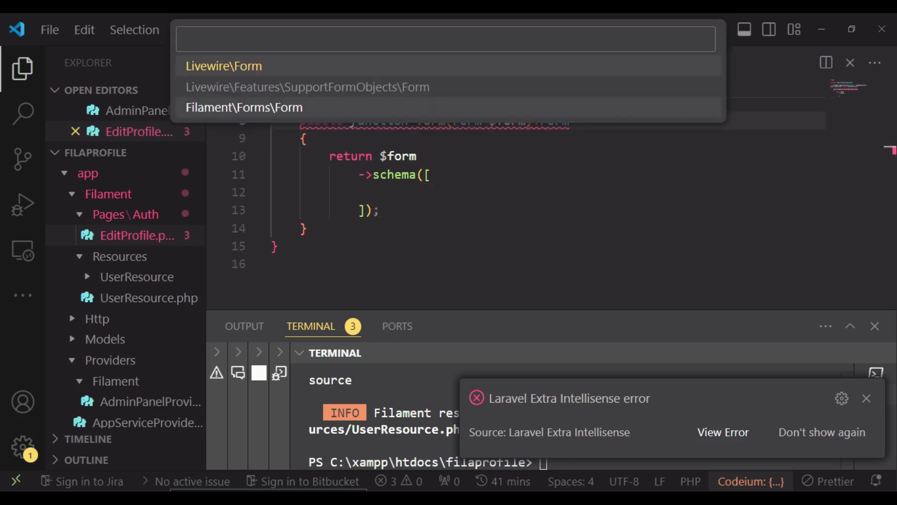
{"action": "left_click", "coordinate": [243, 107]}
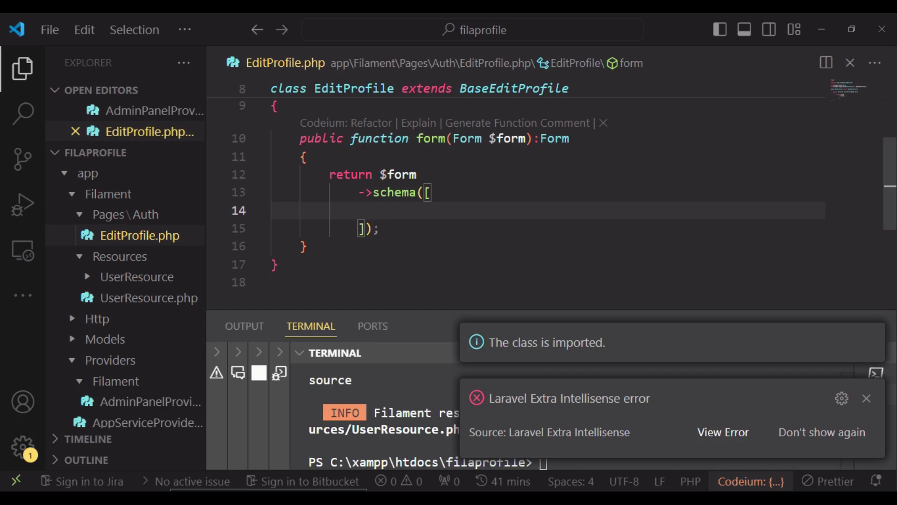
Add $this->getNameFormComponent() and getEmailFormComponent() to the schema array.
{"action": "type", "text": "$"}
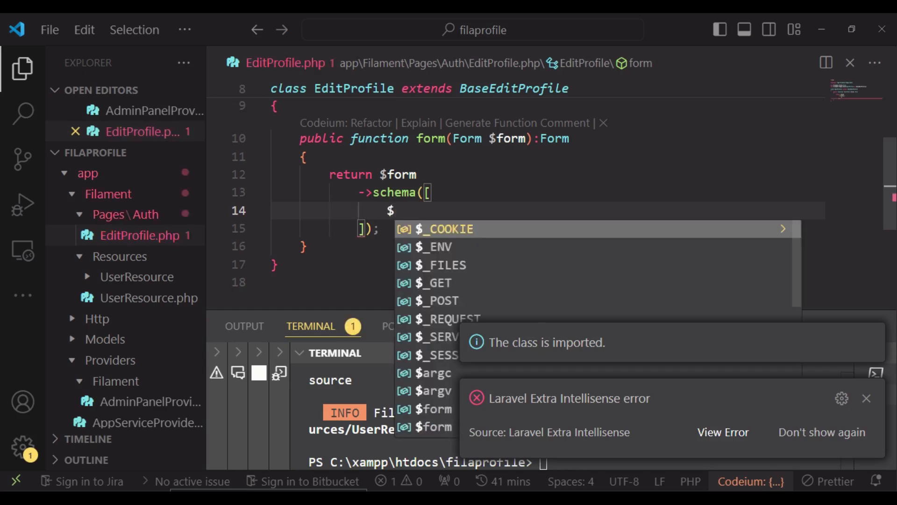
{"action": "type", "text": "$this->get"}
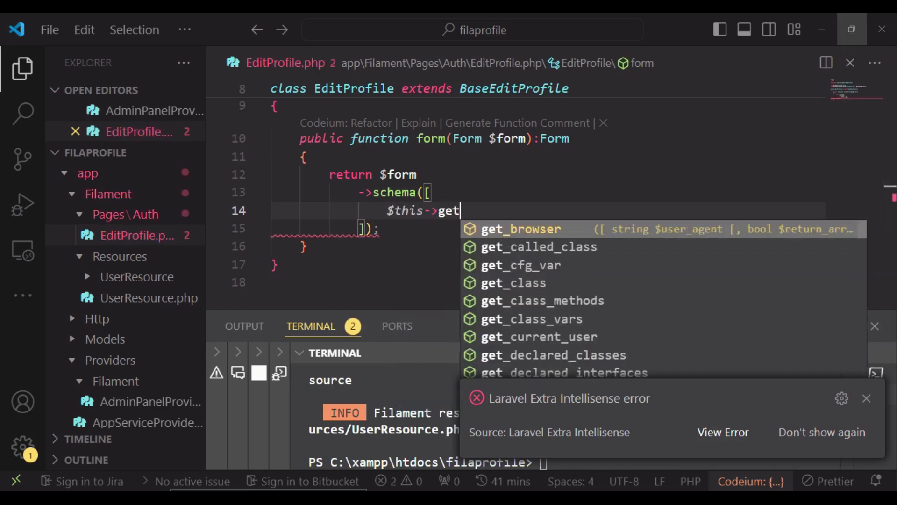
{"action": "type", "text": "NameFormComponent("}
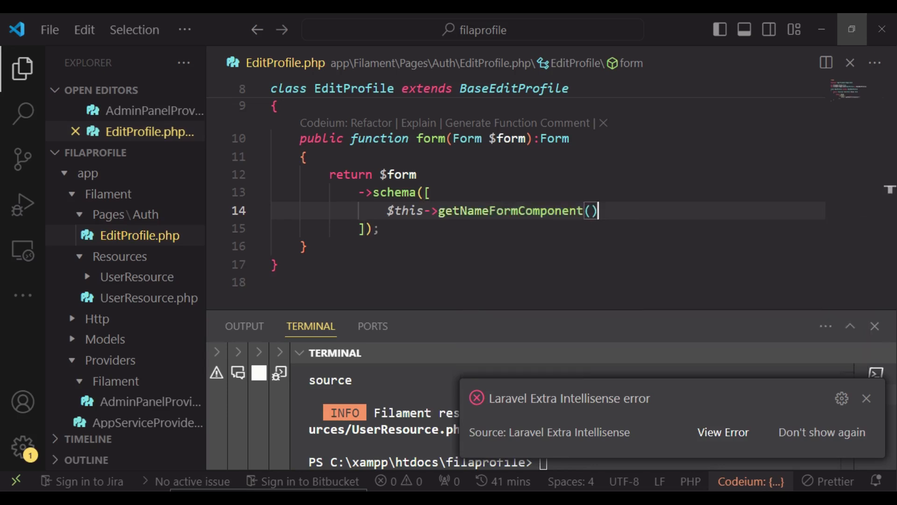
{"action": "type", "text": ";"}
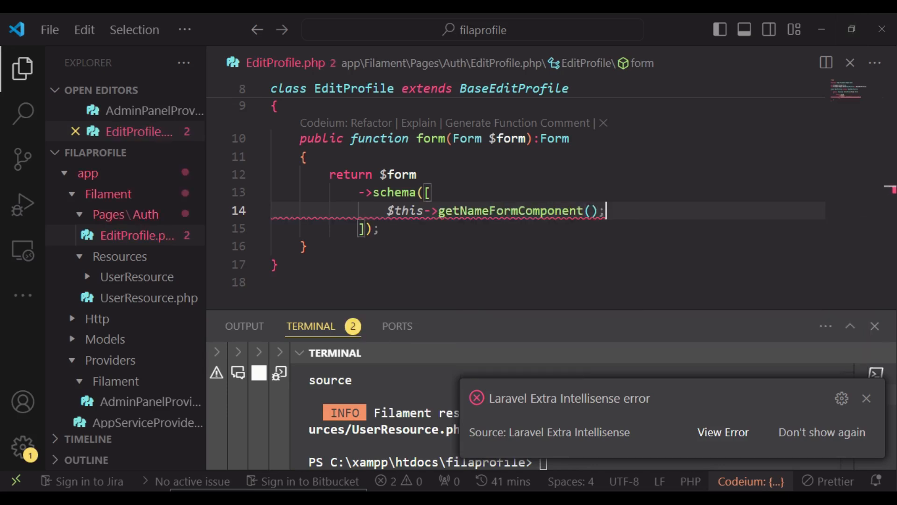
{"action": "type", "text": "$"}
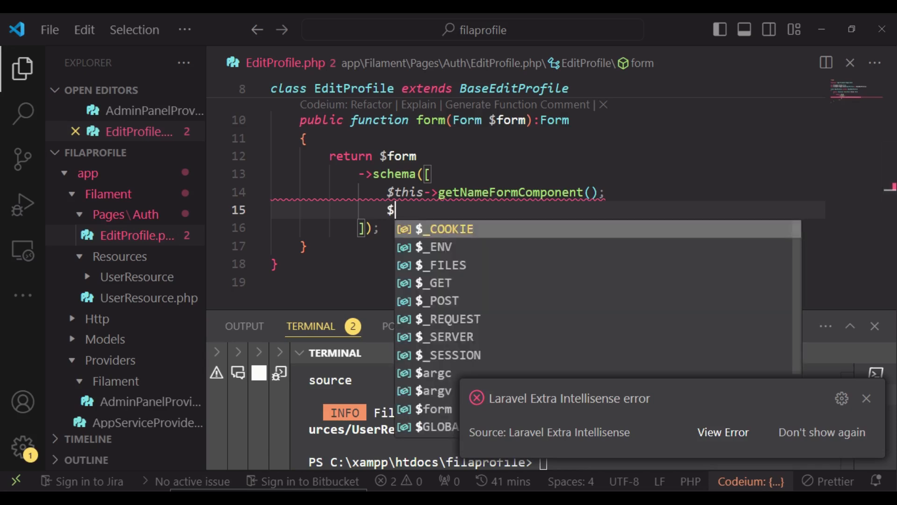
{"action": "type", "text": "$this->getEmailFormComponent(),"}
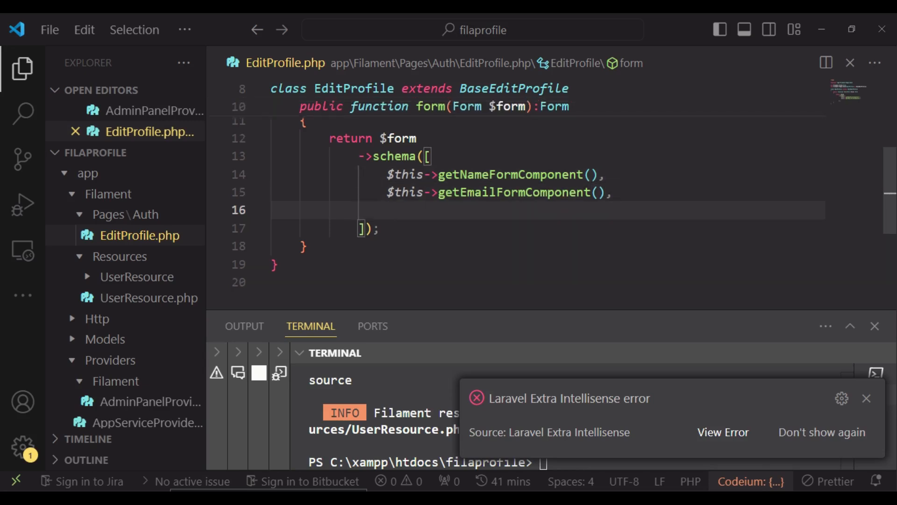
Add getPasswordFormComponent() and getPasswordConfirmationFormComponent() to the schema array.
{"action": "type", "text": "$this->"}
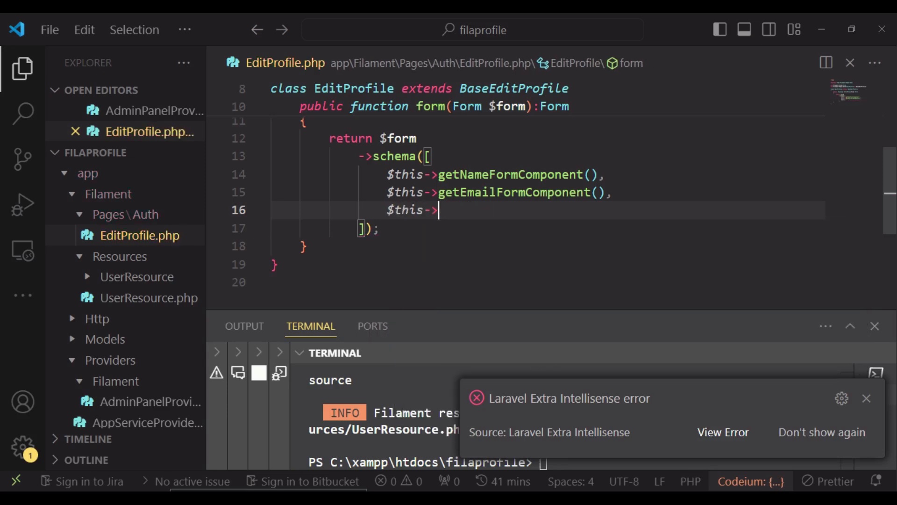
{"action": "type", "text": "getPasswordFormComponent()"}
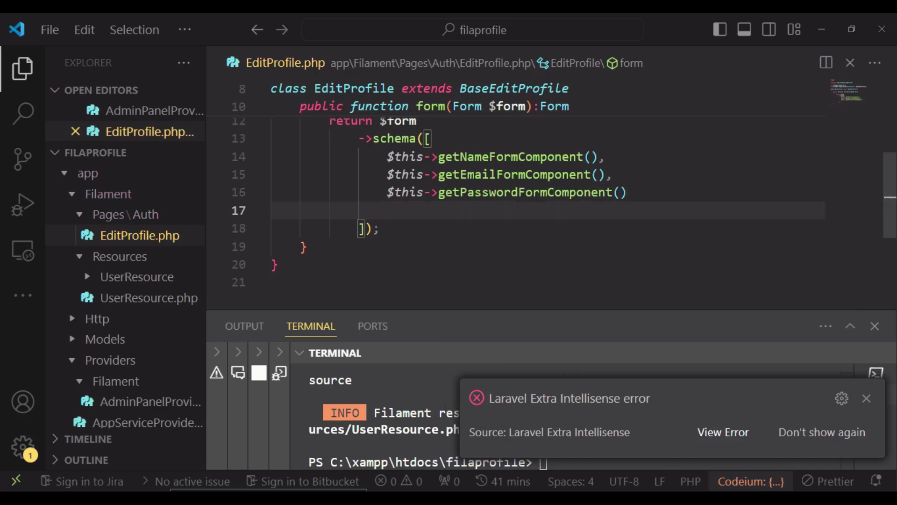
{"action": "type", "text": "$thi"}
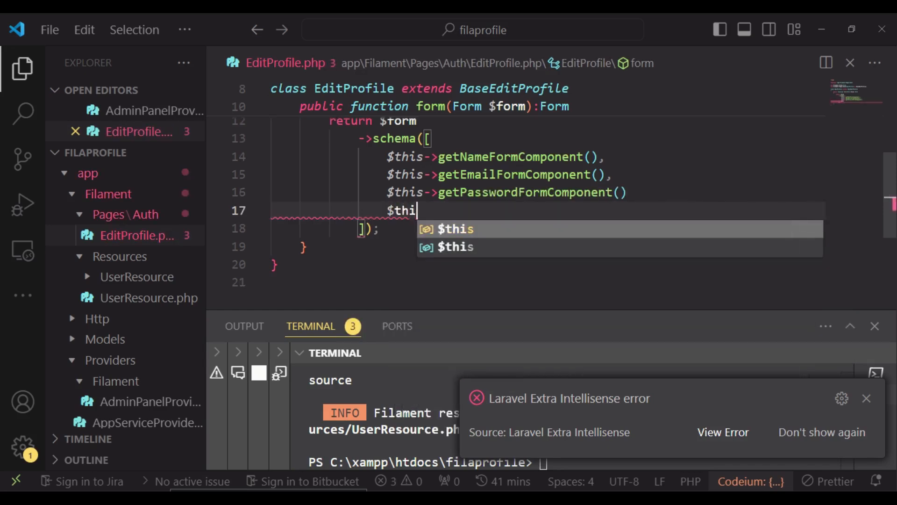
{"action": "type", "text": "->get"}
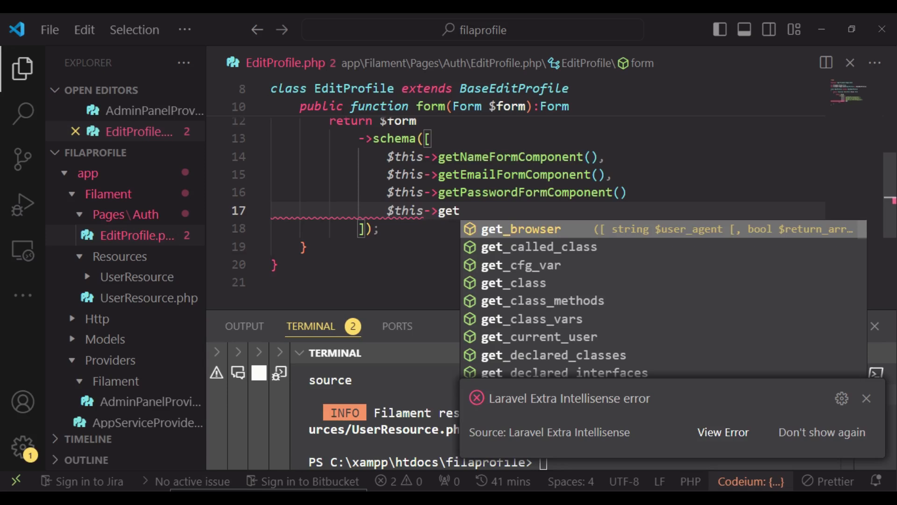
{"action": "type", "text": "Pass"}
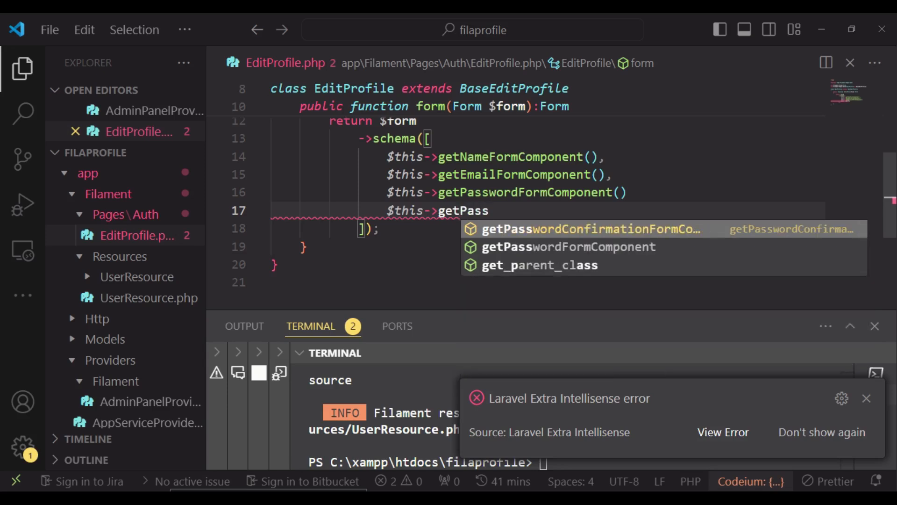
{"action": "left_click", "coordinate": [590, 229]}
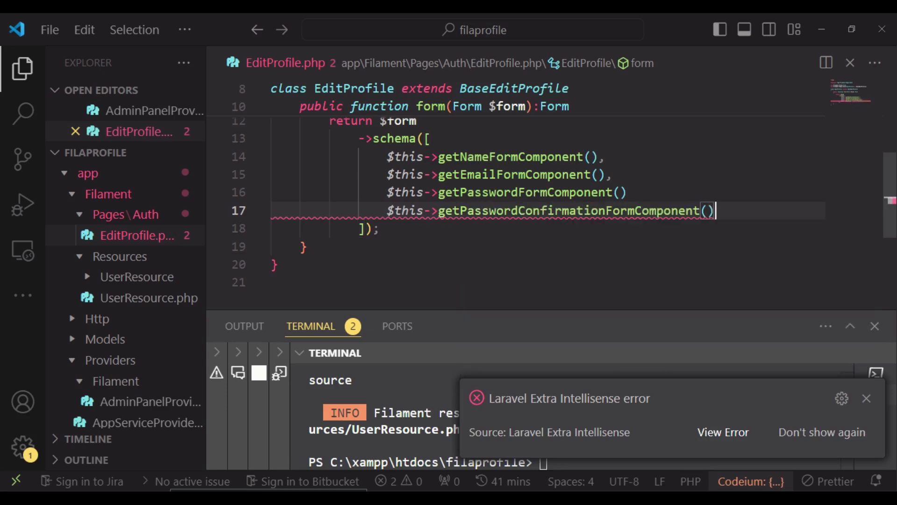
{"action": "left_click", "coordinate": [626, 192]}
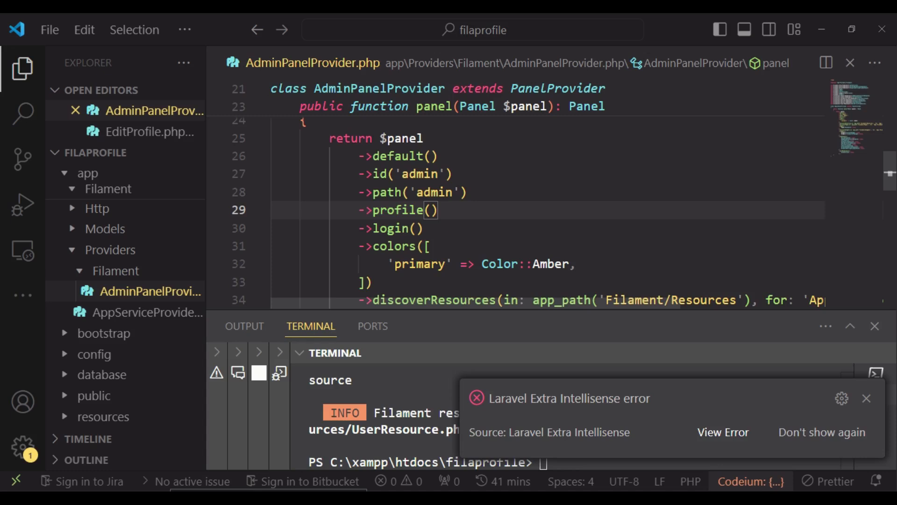
Change ->profile() to ->profile(EditProfile::class) in AdminPanelProvider.php.
{"action": "type", "text": "E"}
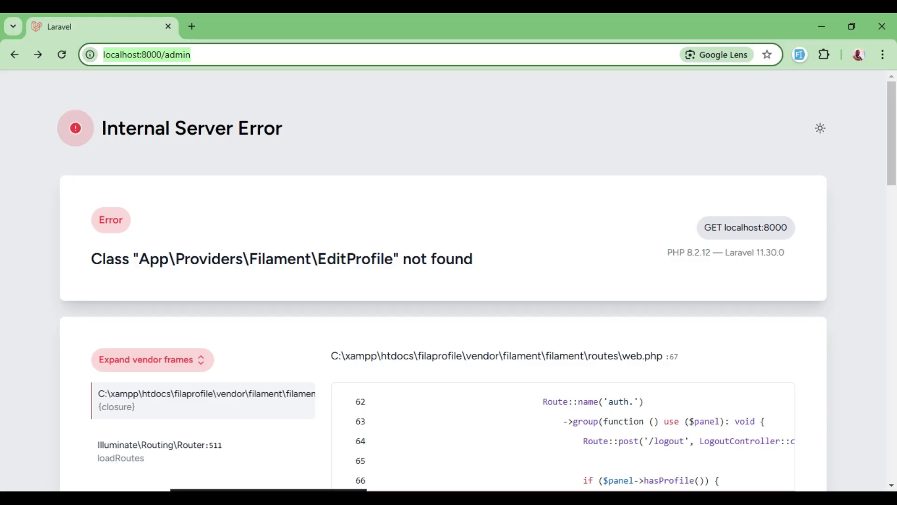
Reload localhost:8000/admin and navigate to Profile from the avatar menu.
{"action": "left_click", "coordinate": [61, 55]}
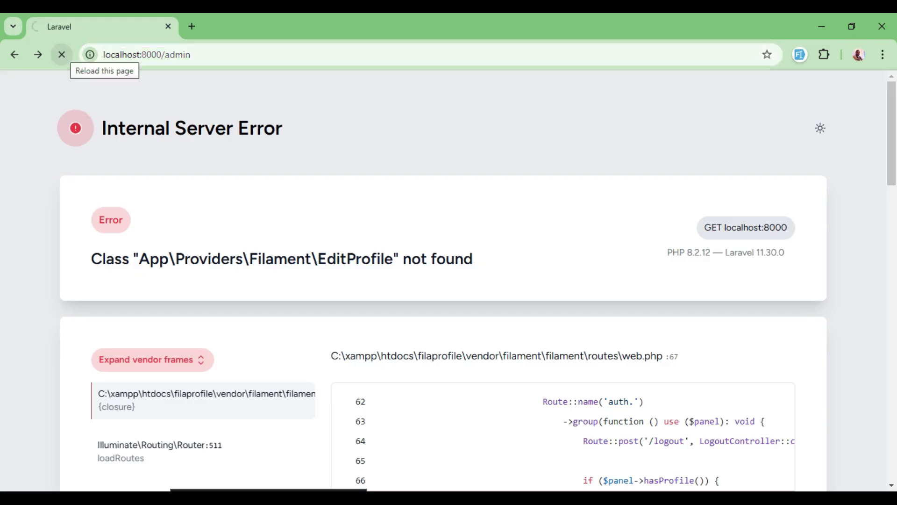
{"action": "left_click", "coordinate": [62, 54]}
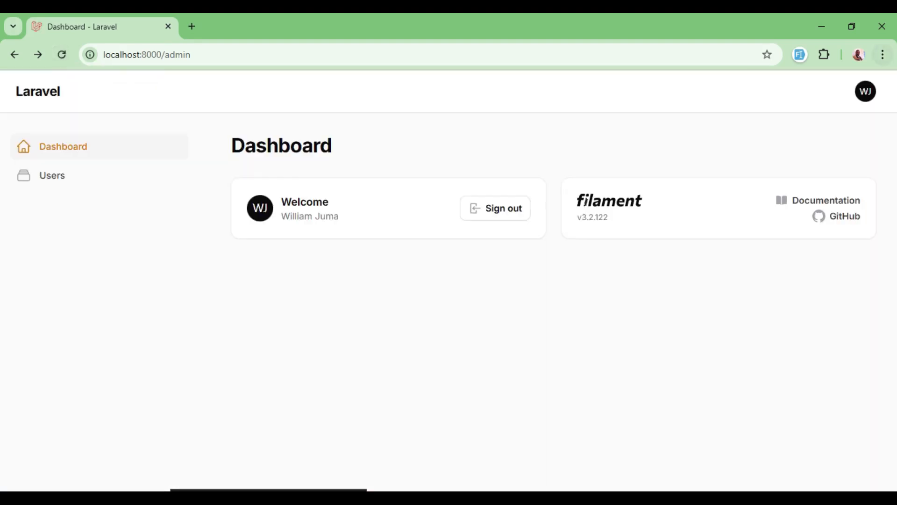
{"action": "left_click", "coordinate": [864, 91]}
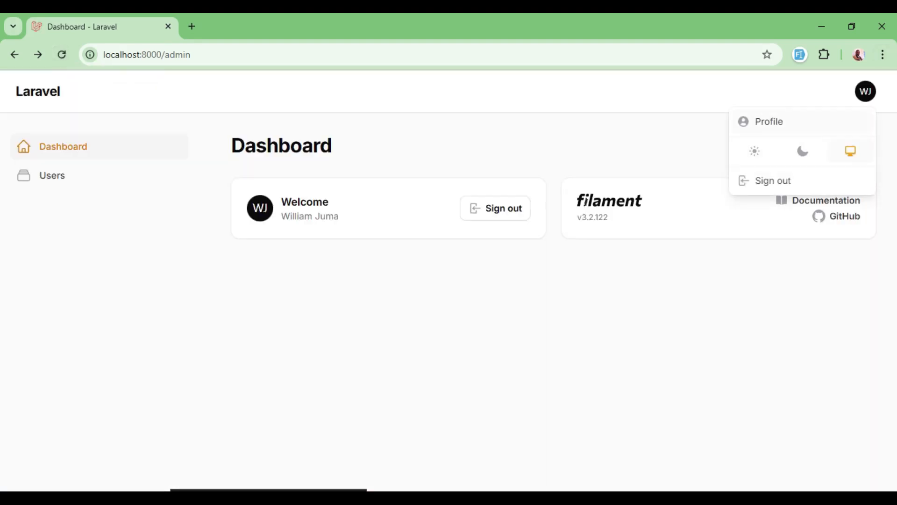
{"action": "left_click", "coordinate": [768, 122]}
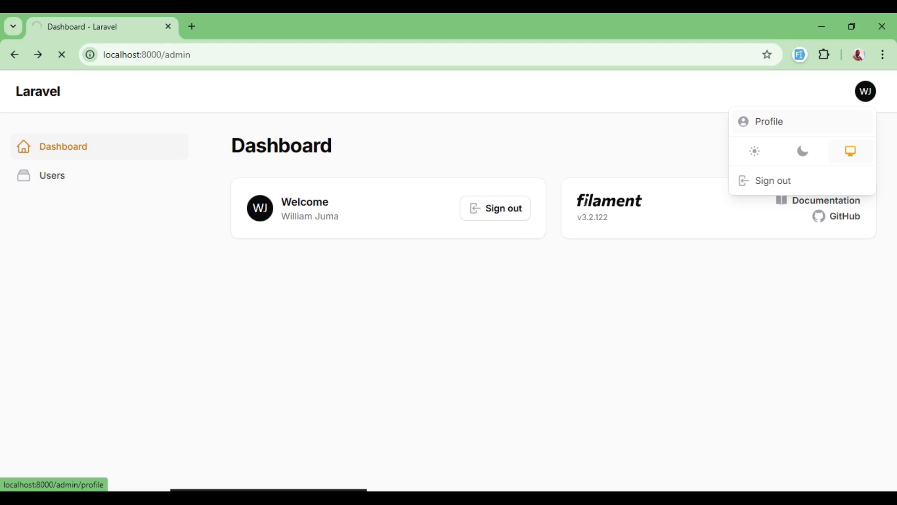
{"action": "left_click", "coordinate": [769, 122]}
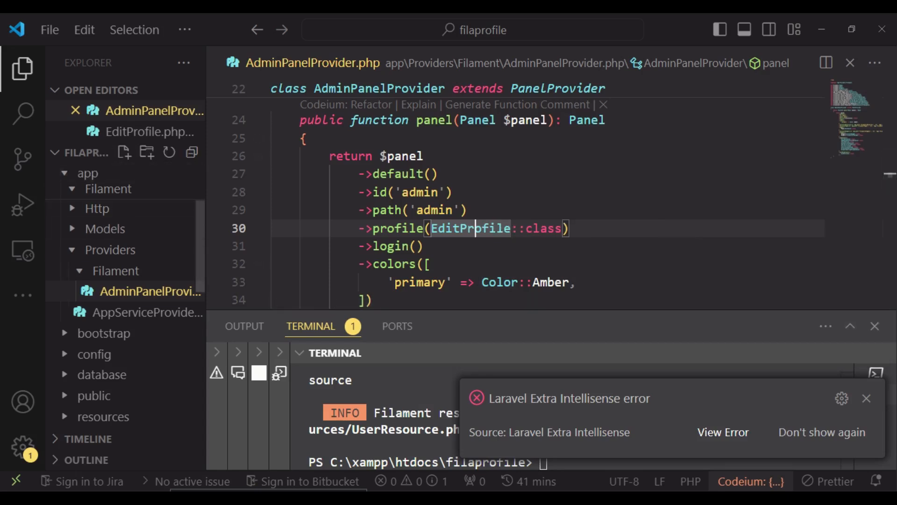
Append ->disable() to getEmailFormComponent() in EditProfile.php and save.
{"action": "left_click", "coordinate": [143, 132]}
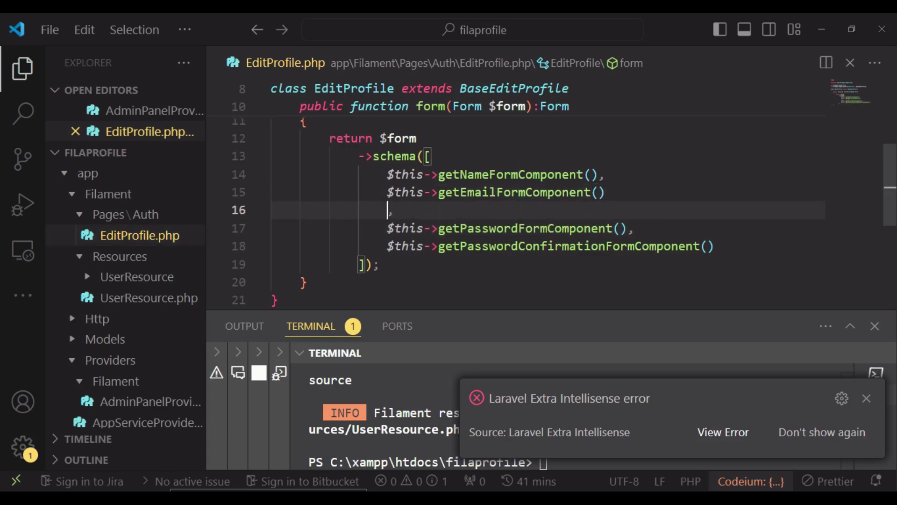
{"action": "type", "text": "->disable("}
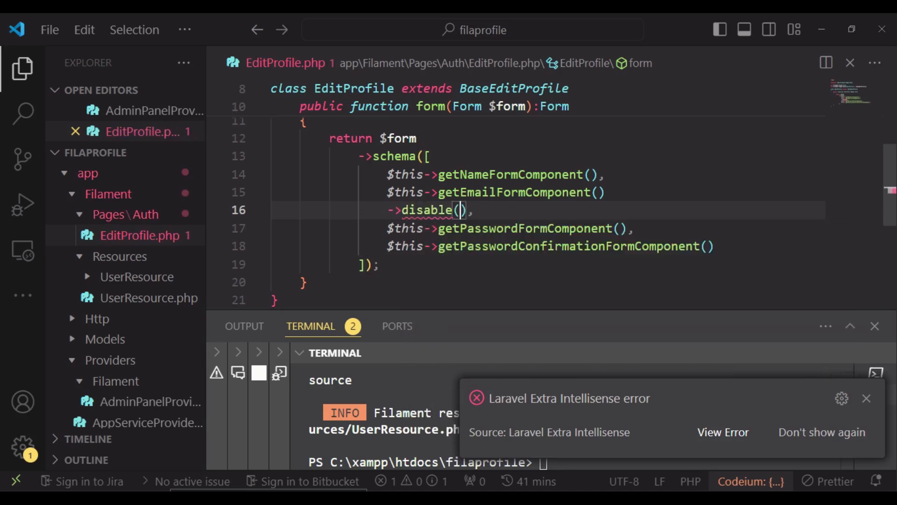
{"action": "key", "text": "ctrl+s"}
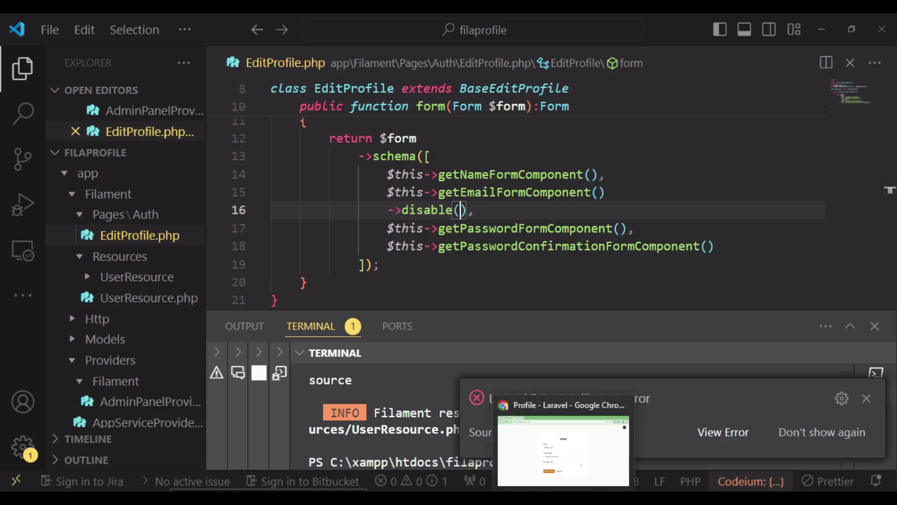
Refresh the profile page and verify the email address field is disabled while name stays editable.
{"action": "left_click", "coordinate": [562, 450]}
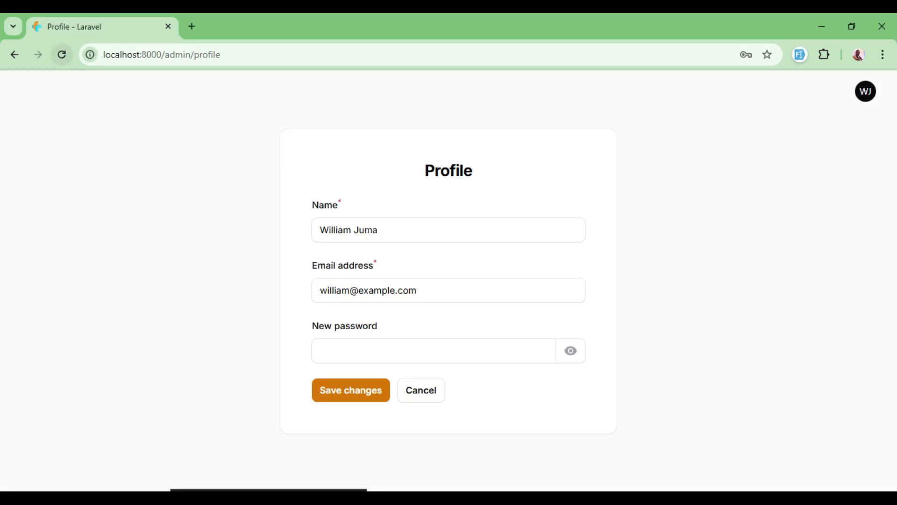
{"action": "left_click", "coordinate": [350, 390]}
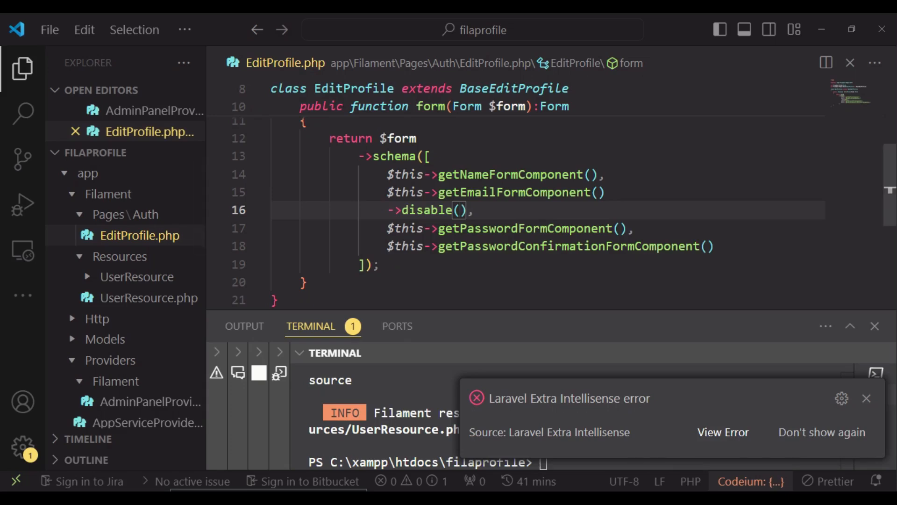
{"action": "type", "text": "d"}
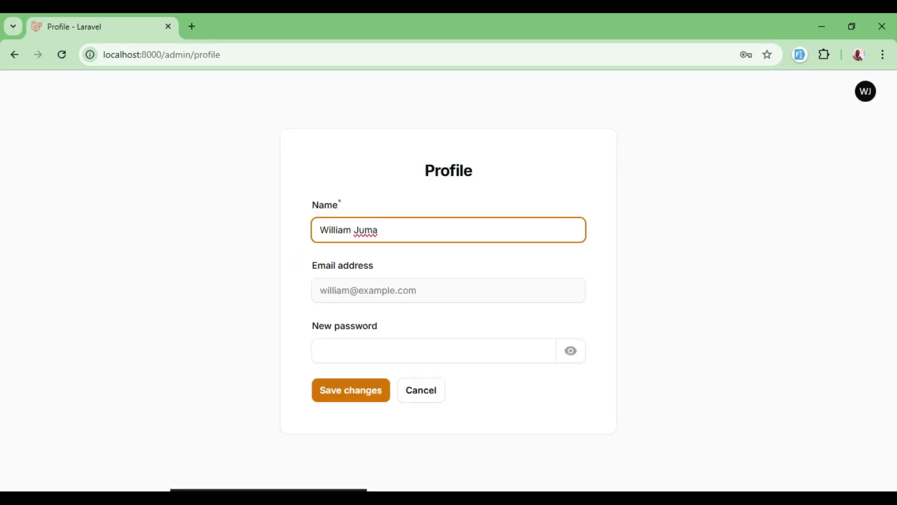
{"action": "double_click", "coordinate": [368, 290]}
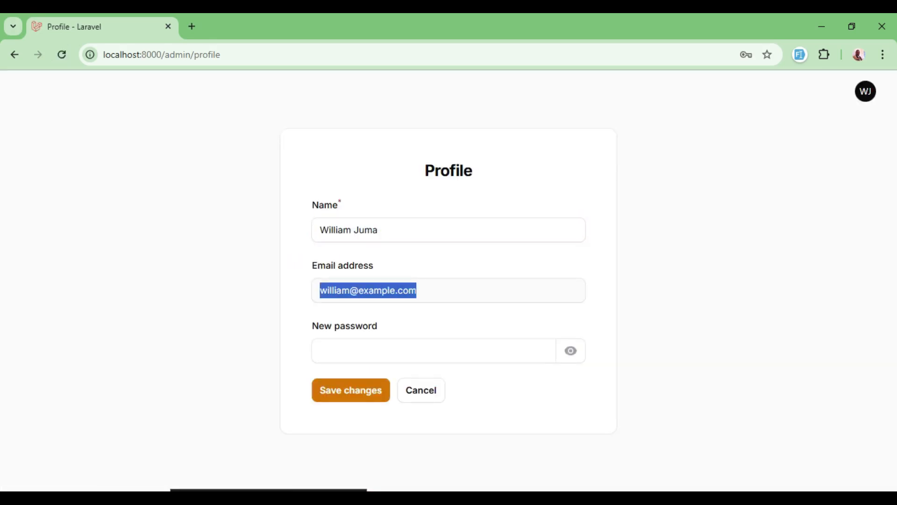
{"action": "double_click", "coordinate": [373, 290]}
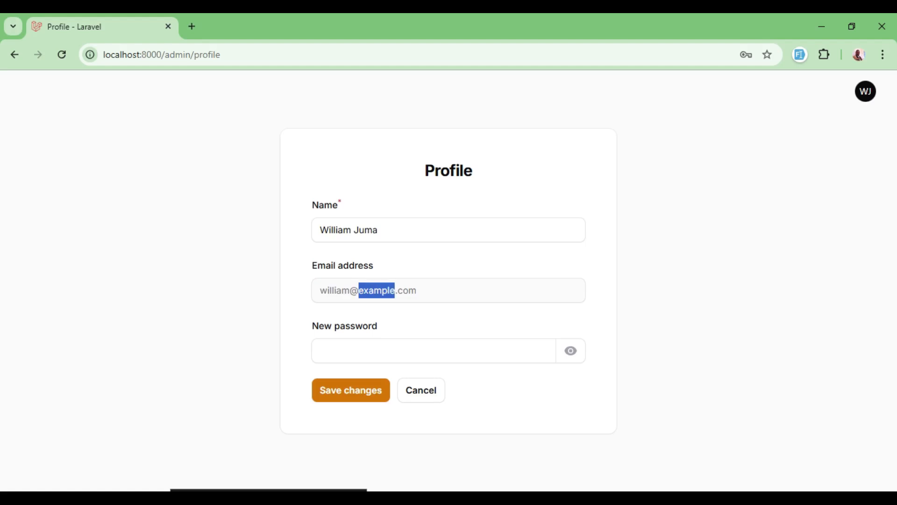